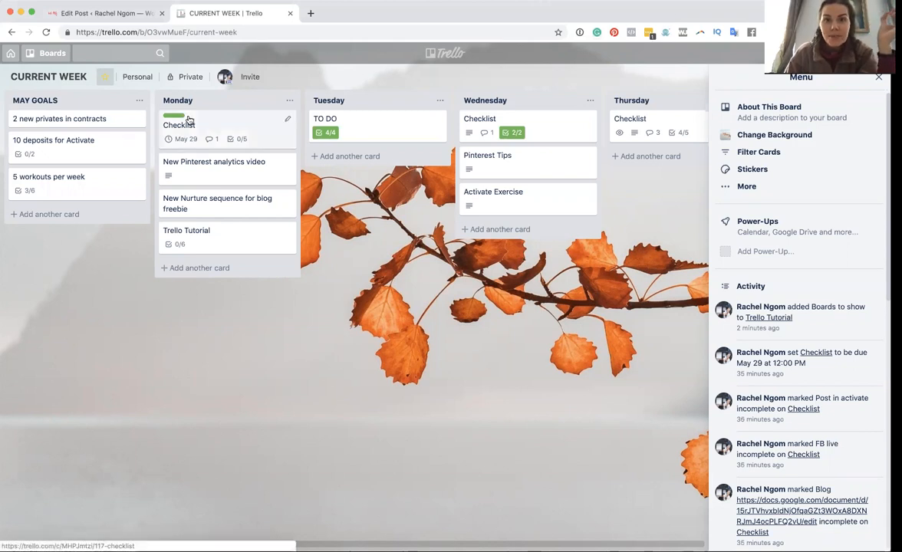
pyautogui.moveTo(492, 130)
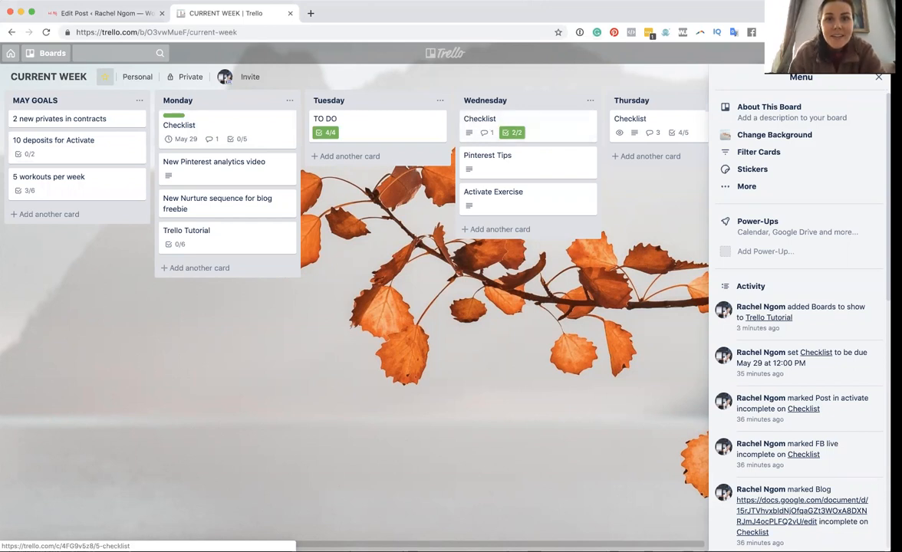
pyautogui.moveTo(582, 15)
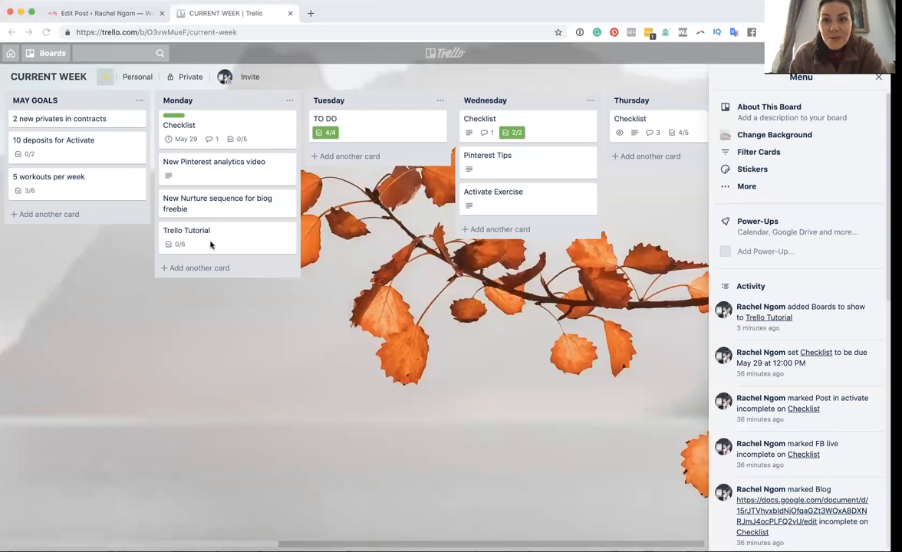
# Tick Current Week on the Trello Tutorial checklist and bring up the Test list's actions.
pyautogui.click(186, 230)
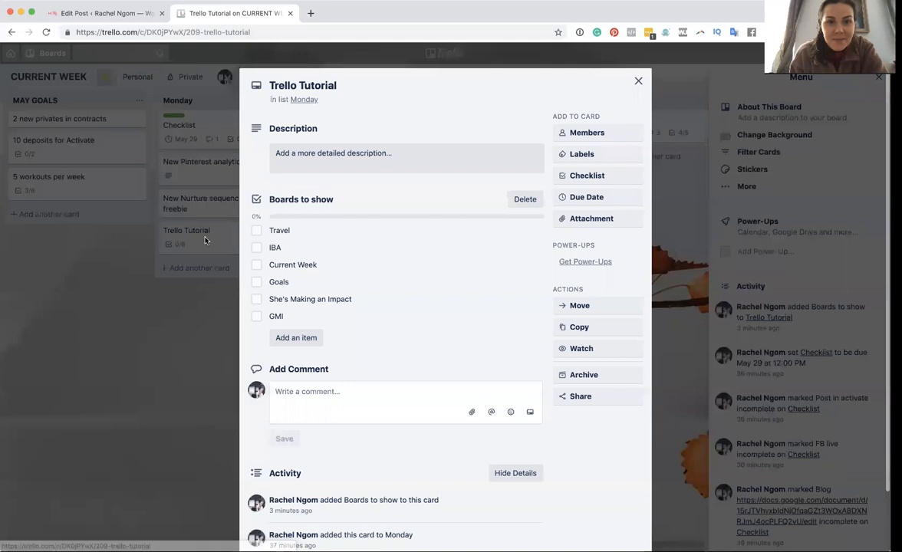
pyautogui.moveTo(292, 268)
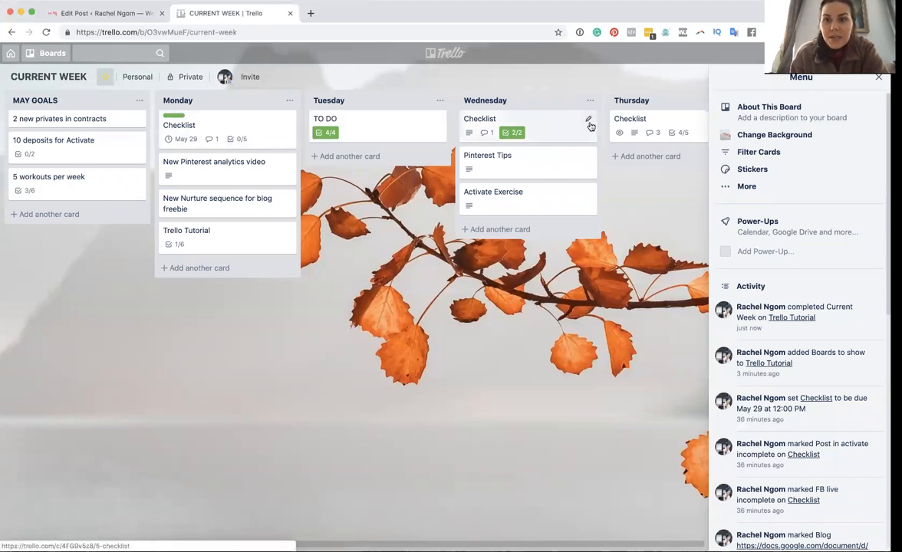
pyautogui.moveTo(560, 130)
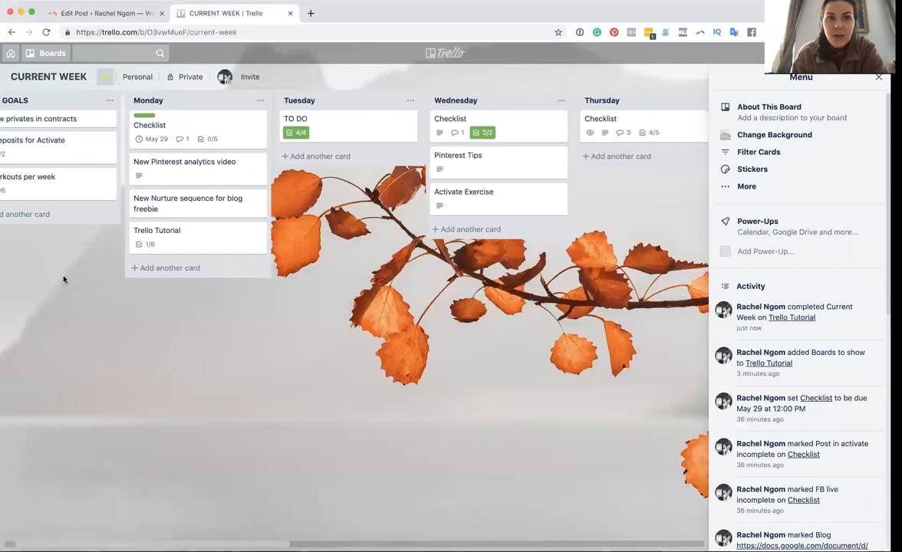
pyautogui.hscroll(3)
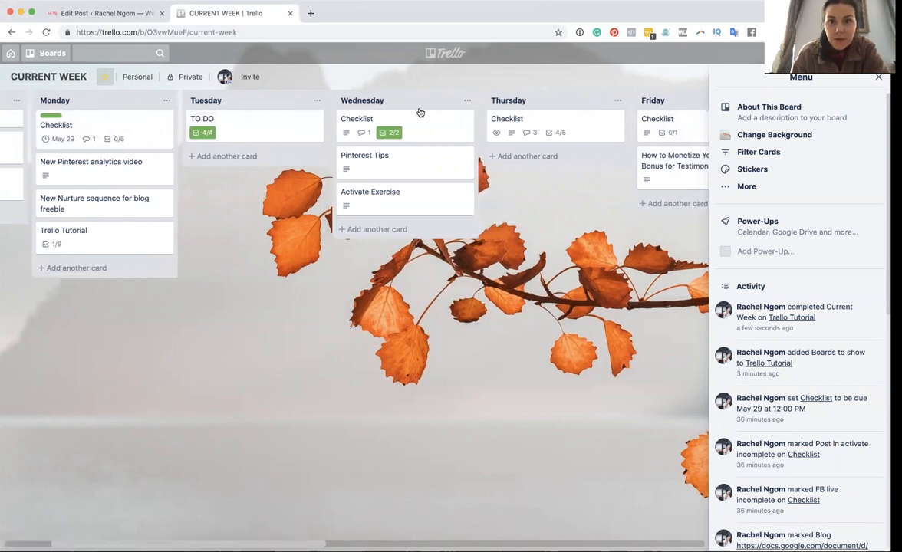
pyautogui.hscroll(3)
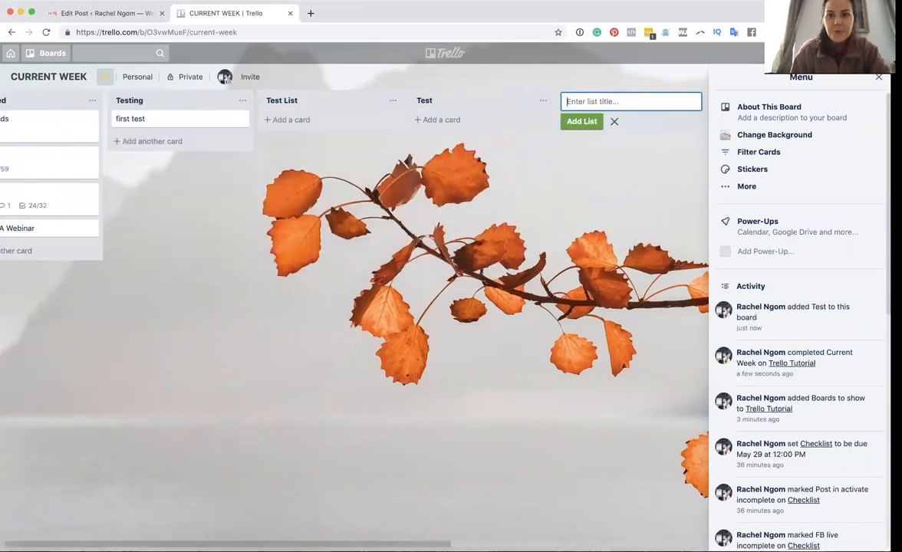
pyautogui.click(544, 101)
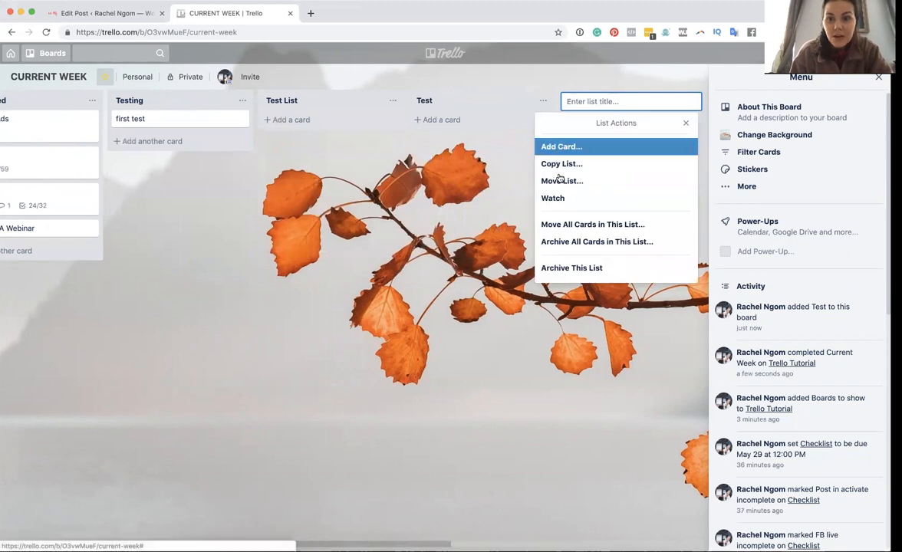
pyautogui.moveTo(565, 268)
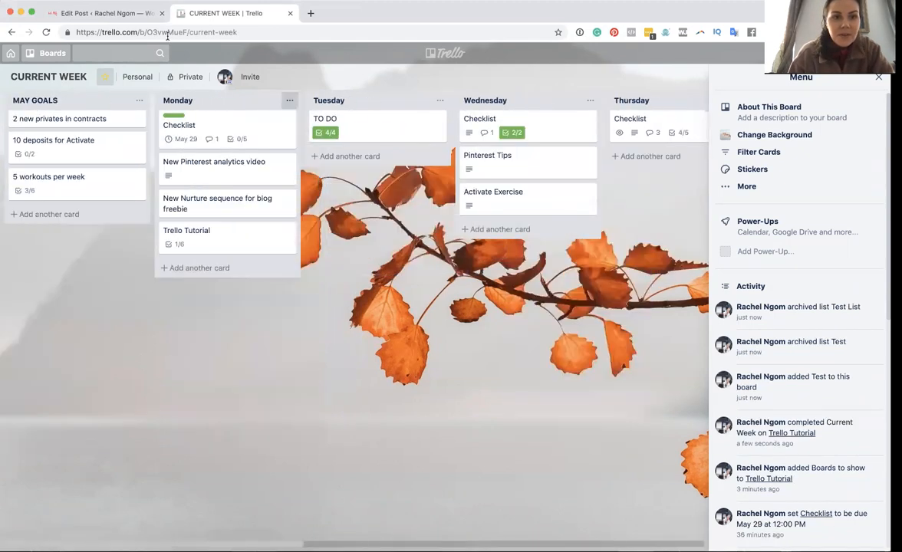
# On Monday's Checklist card, tick Mindset and Workout and remove the empty Test checklist.
pyautogui.click(179, 125)
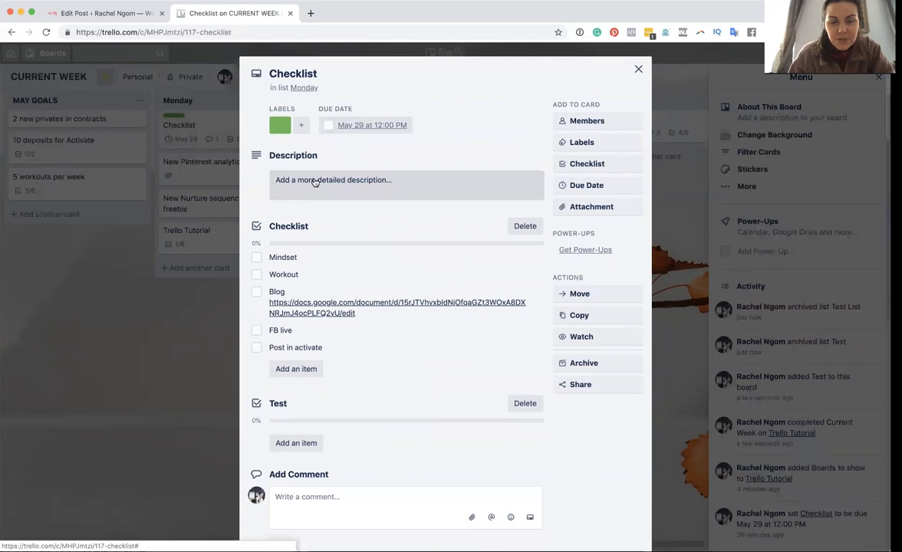
pyautogui.scroll(-3)
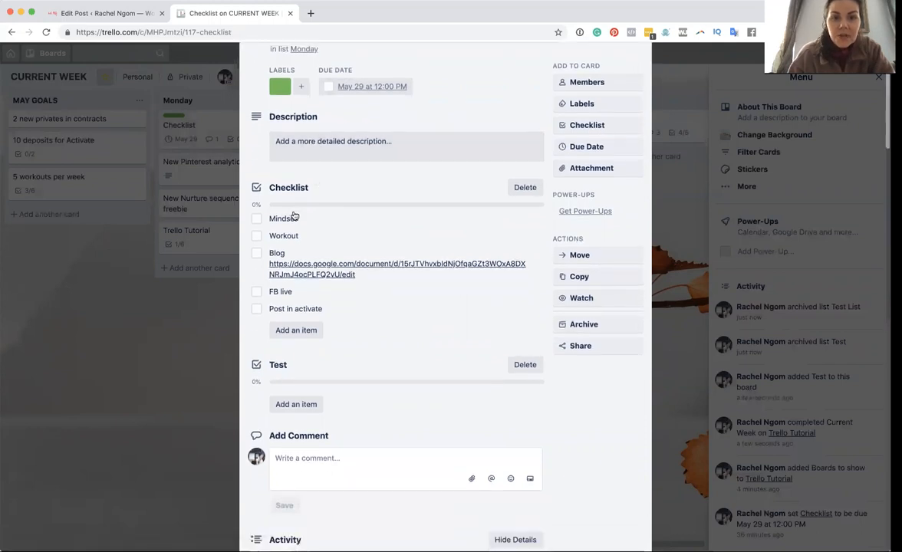
pyautogui.scroll(-3)
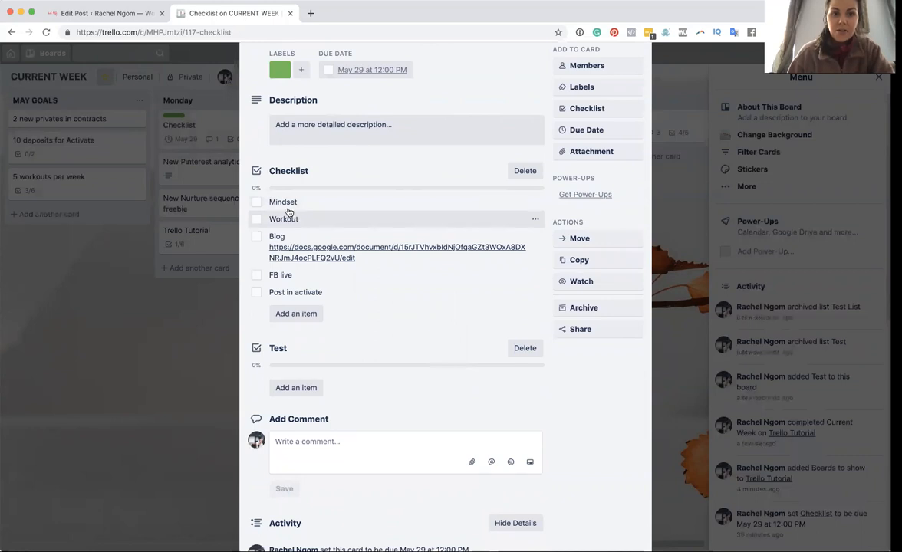
pyautogui.click(256, 202)
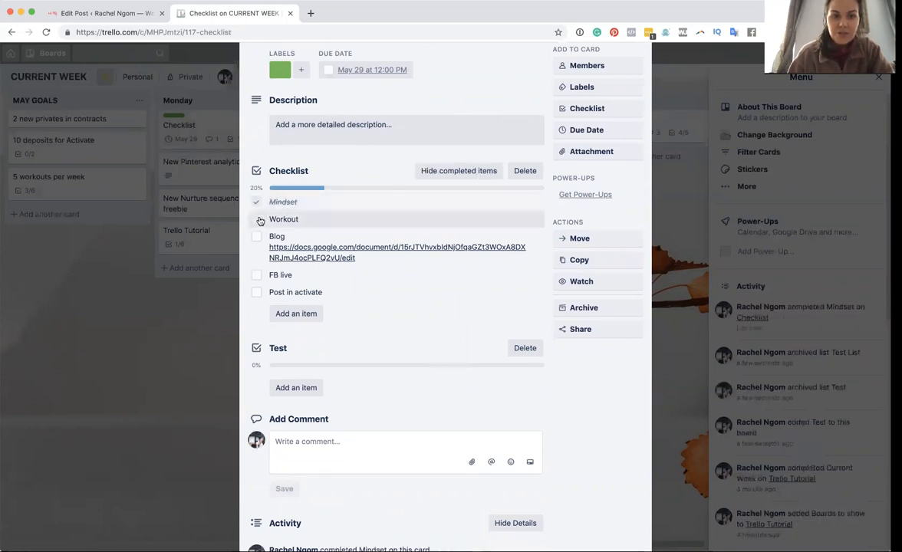
pyautogui.click(256, 219)
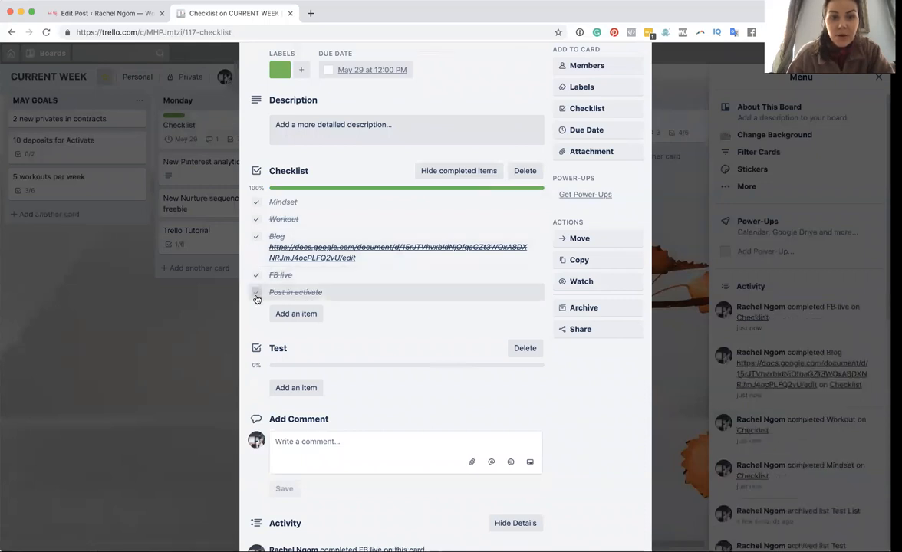
pyautogui.click(256, 292)
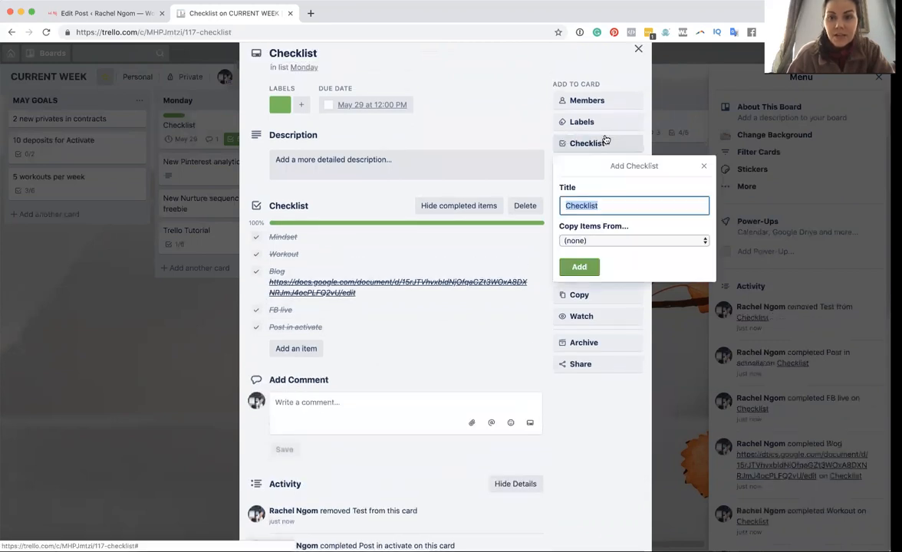
# Add a new Test checklist, tick its to-do item, then delete the item and checklist.
pyautogui.write('Tes')
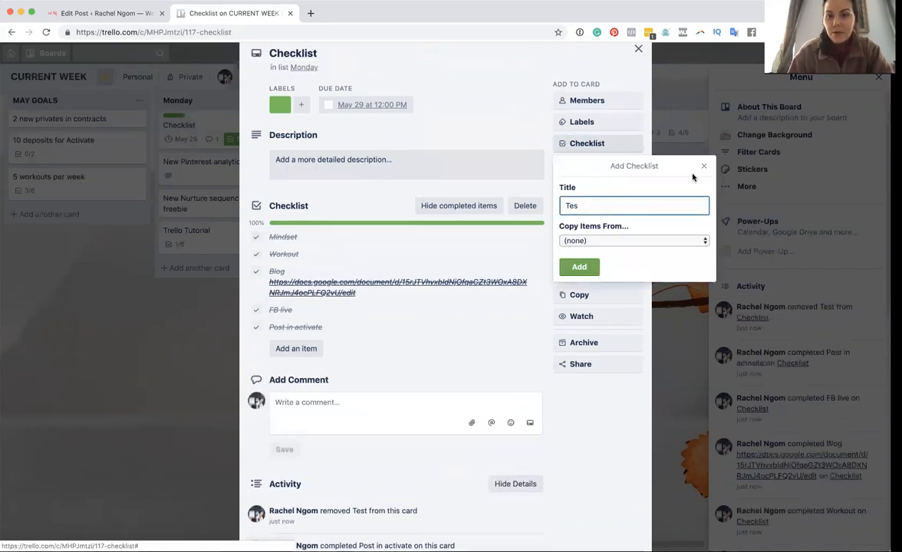
pyautogui.click(579, 266)
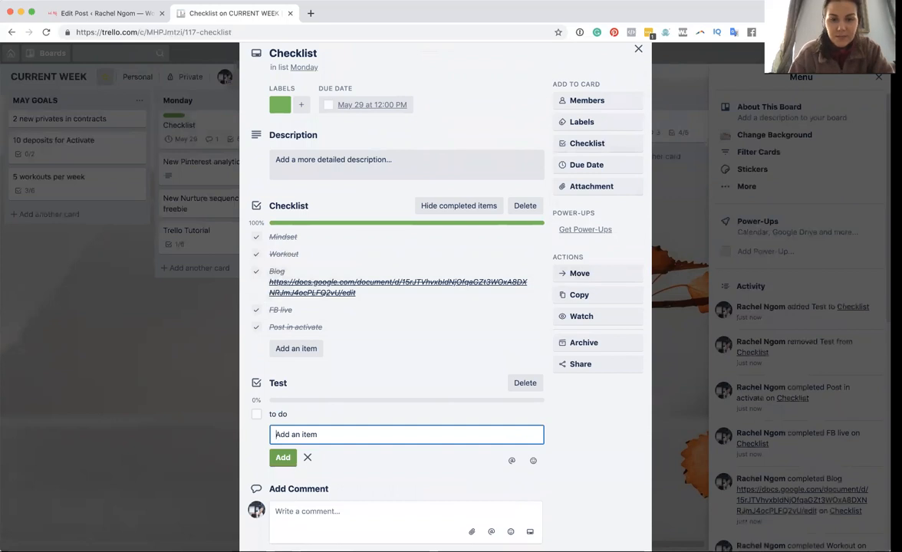
pyautogui.click(256, 414)
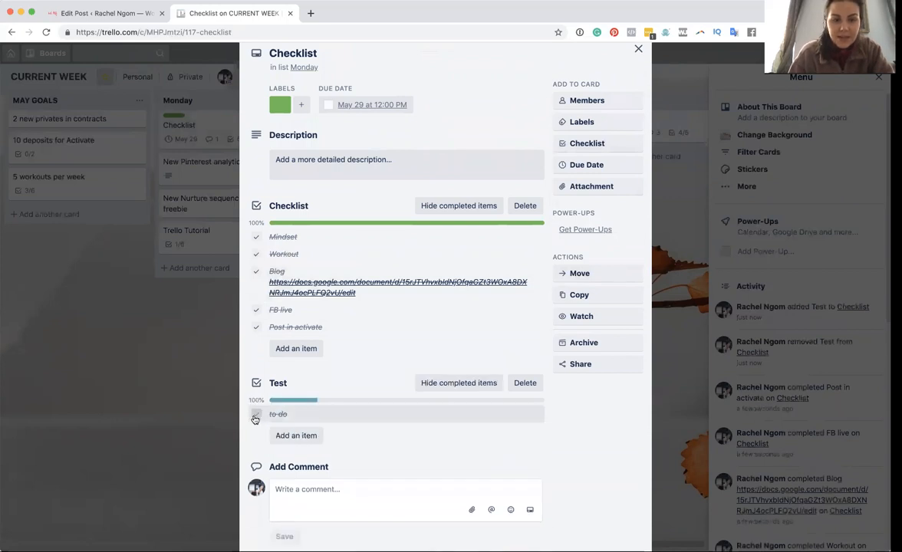
pyautogui.click(536, 414)
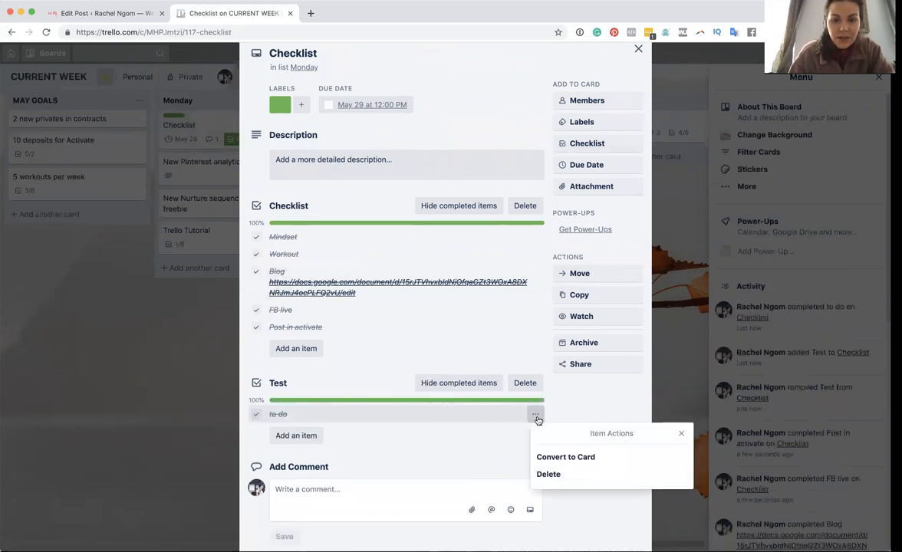
pyautogui.click(548, 474)
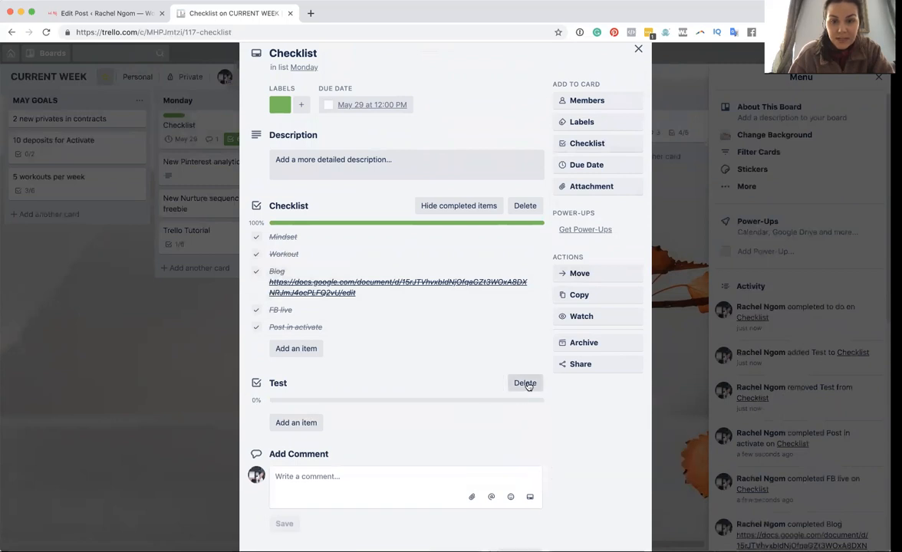
pyautogui.click(524, 383)
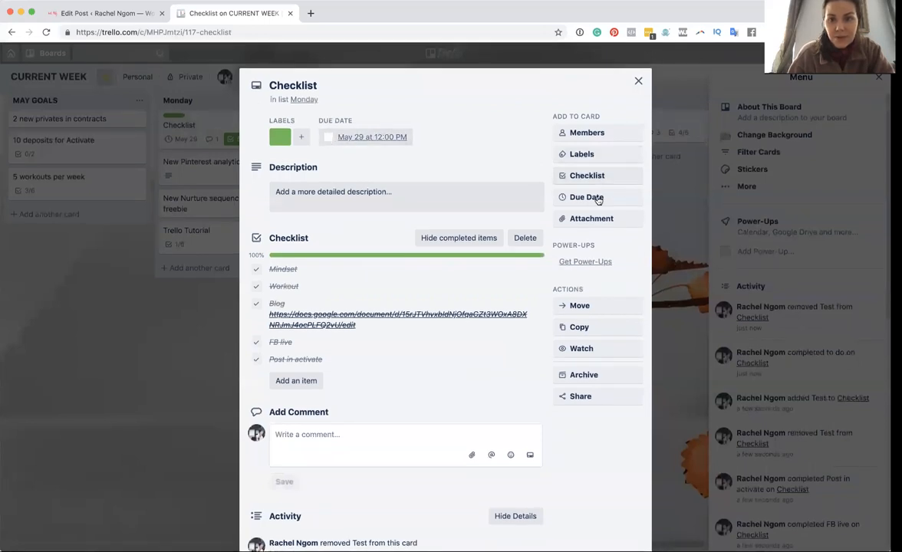
# Set the Checklist card's due date to May 20.
pyautogui.click(585, 197)
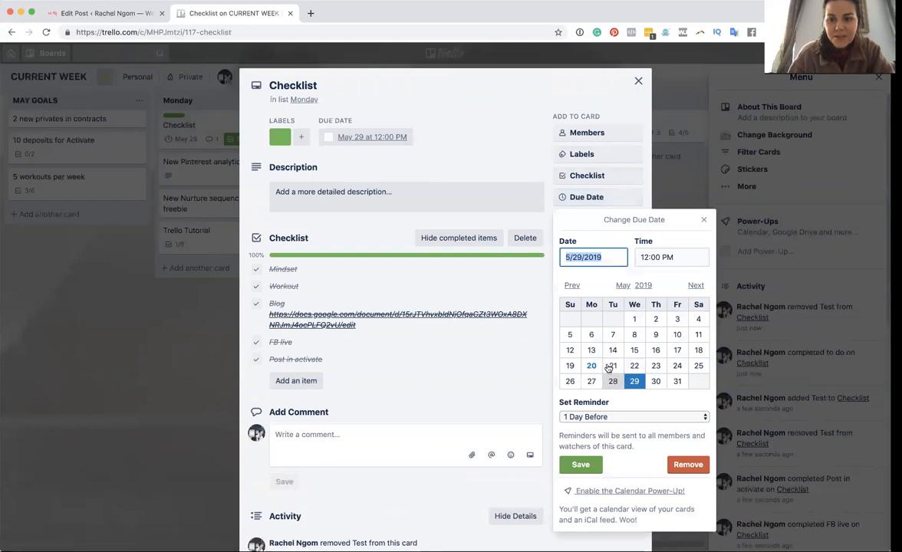
pyautogui.click(591, 365)
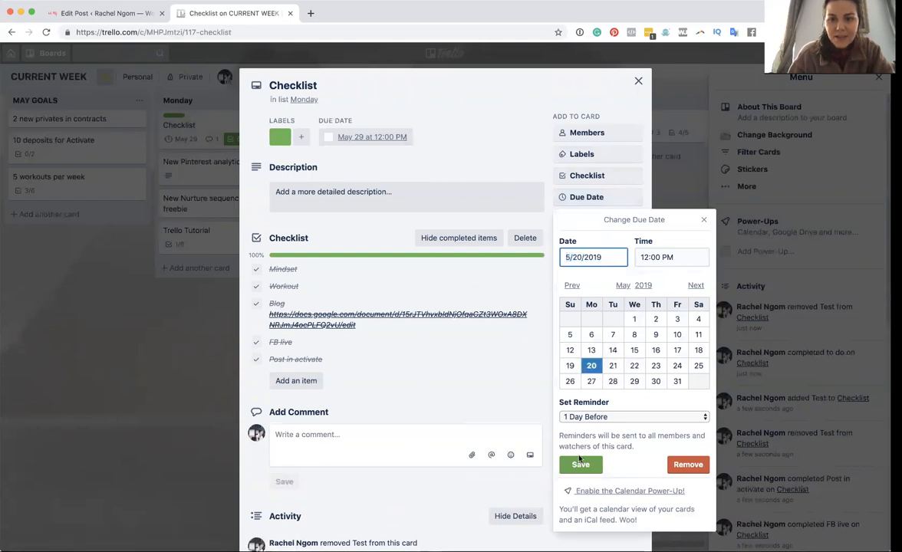
pyautogui.click(580, 464)
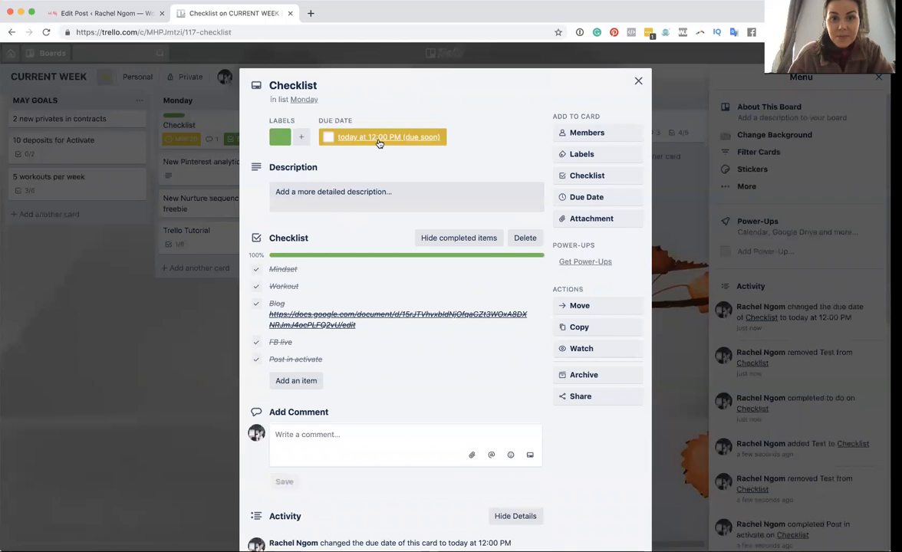
pyautogui.moveTo(381, 136)
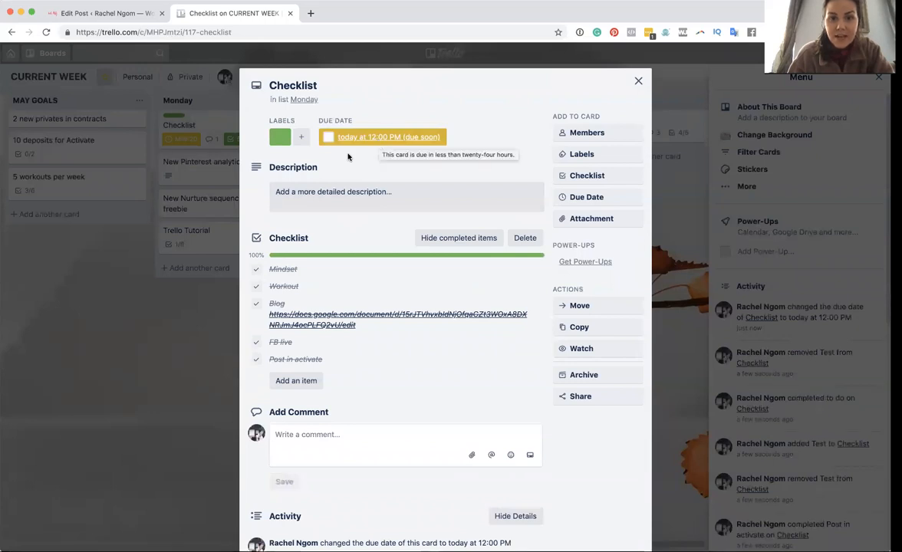
# Rename the card's yellow label to 'Monday' and save it.
pyautogui.click(580, 154)
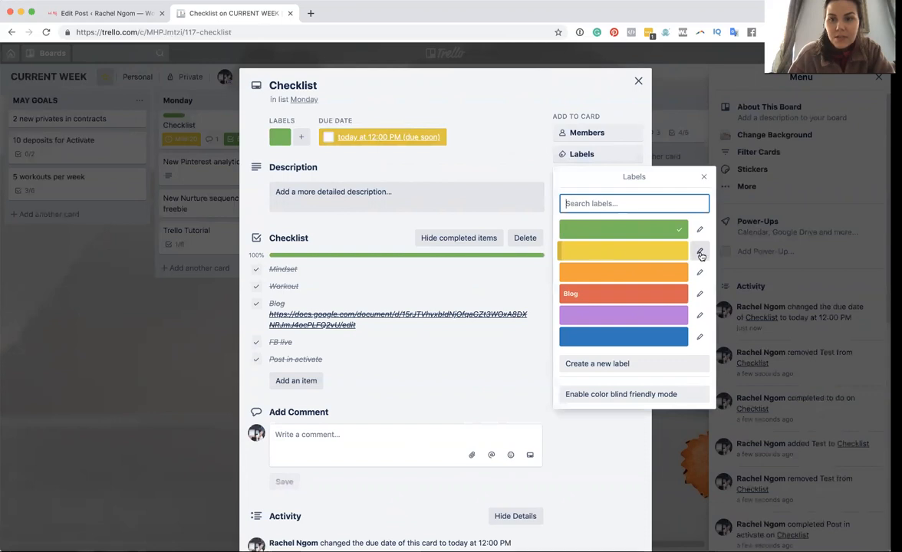
pyautogui.click(699, 251)
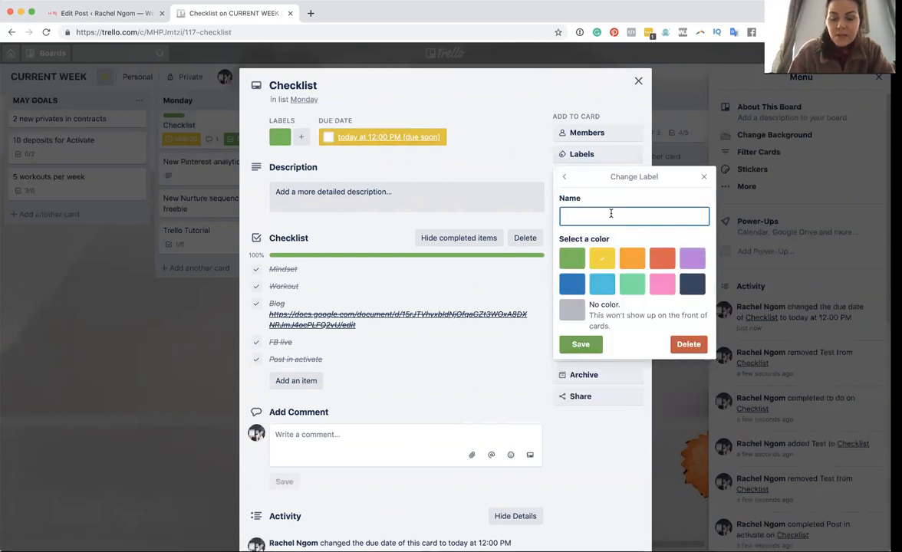
pyautogui.write('Monday')
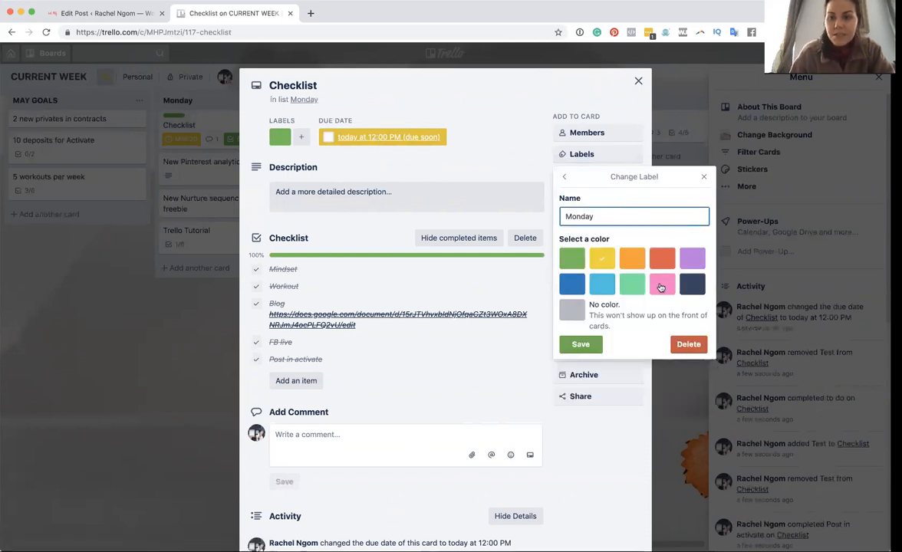
pyautogui.click(564, 176)
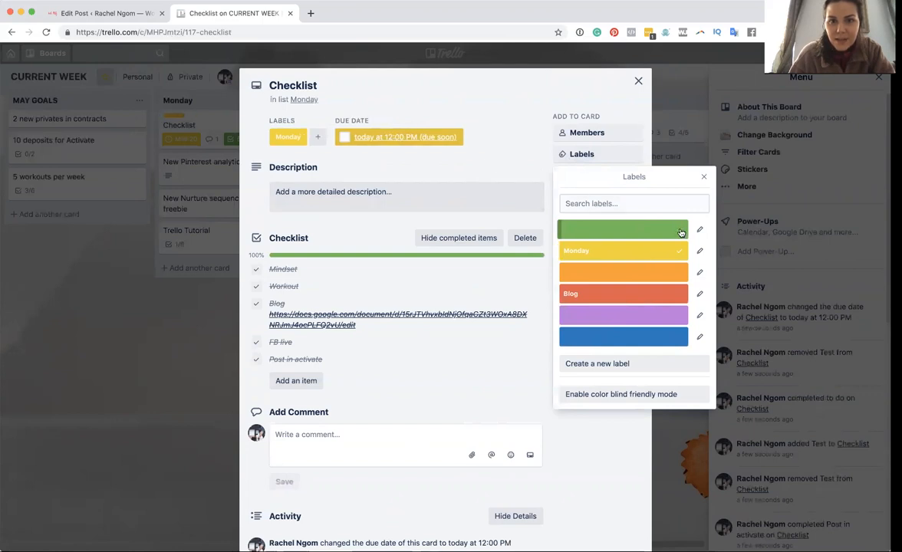
pyautogui.click(703, 177)
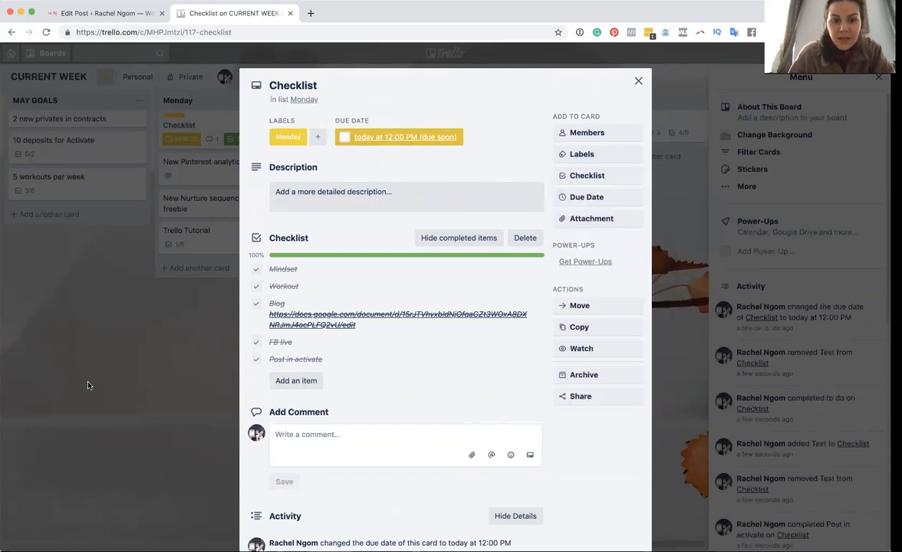
# Close the Checklist card, add a 'Test' card under Monday, and view it briefly.
pyautogui.click(637, 80)
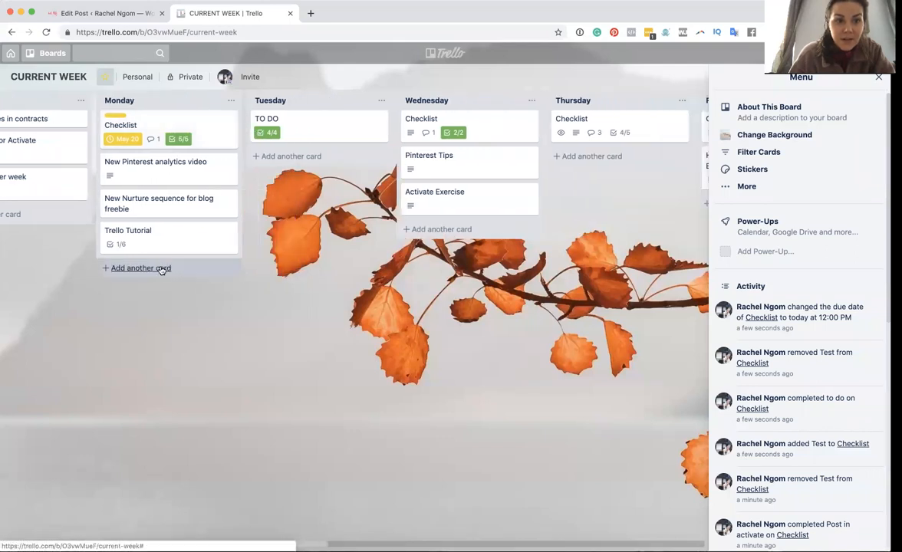
pyautogui.click(141, 267)
pyautogui.write('Test')
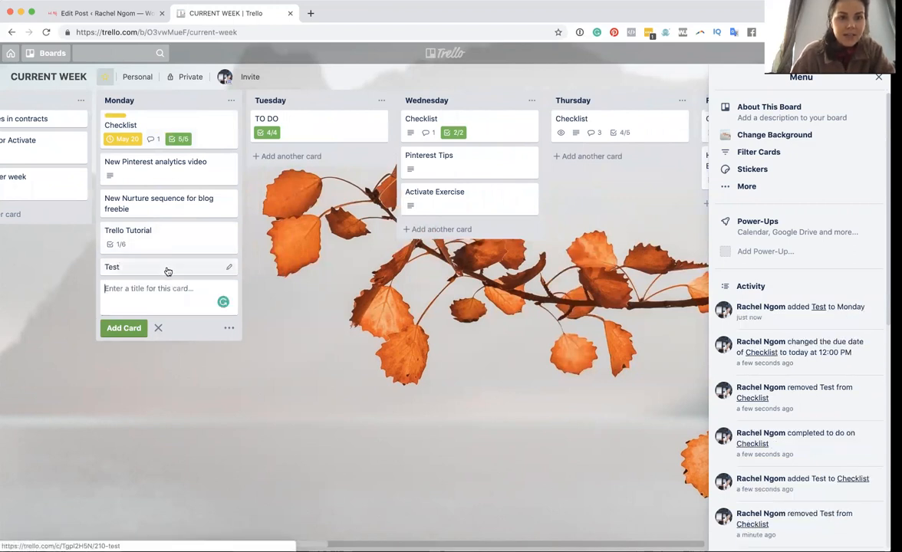
pyautogui.click(112, 266)
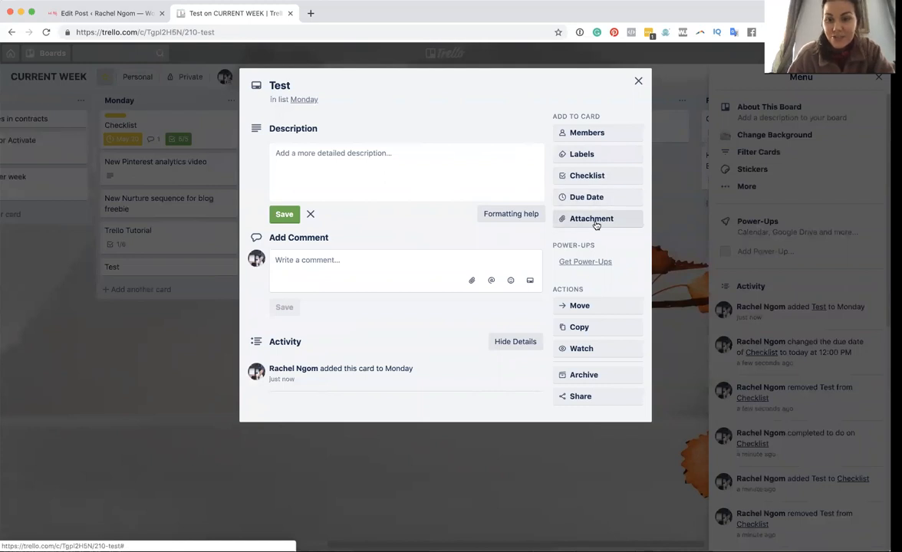
pyautogui.moveTo(153, 429)
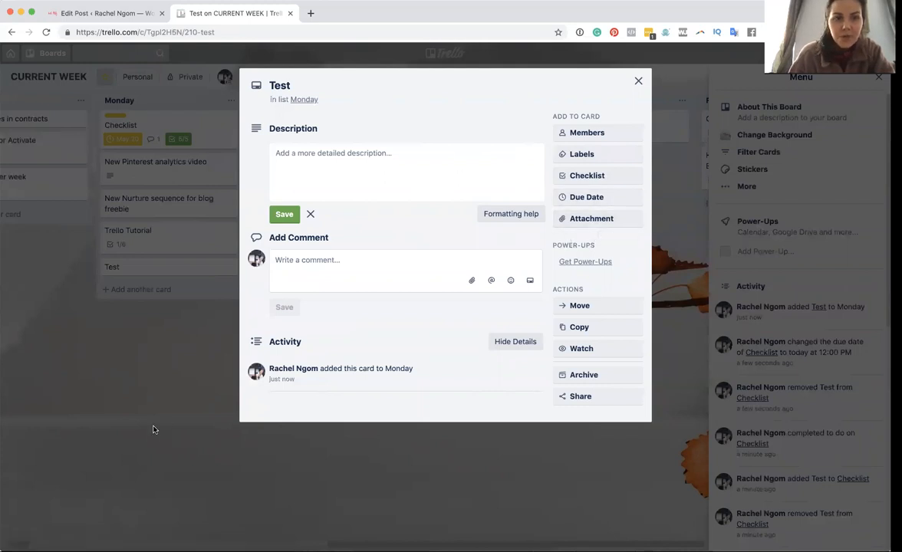
pyautogui.click(637, 80)
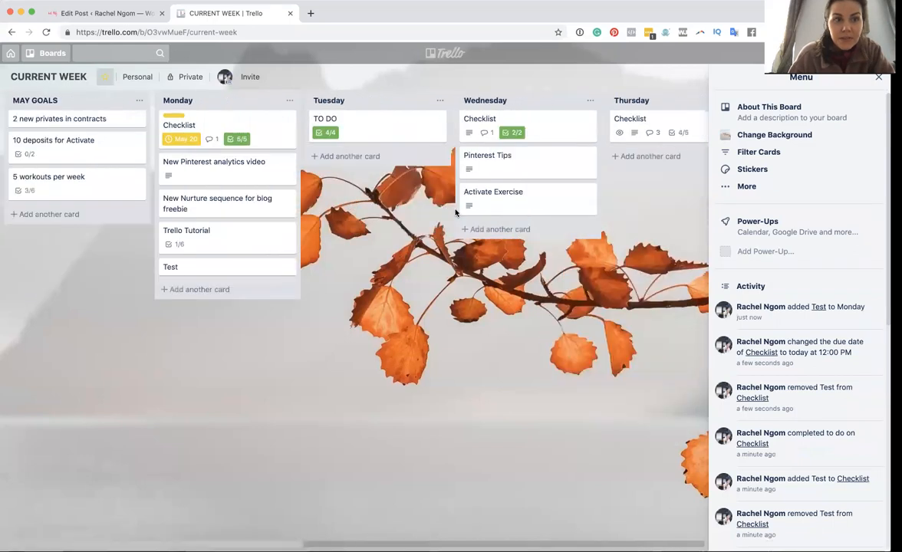
pyautogui.moveTo(208, 242)
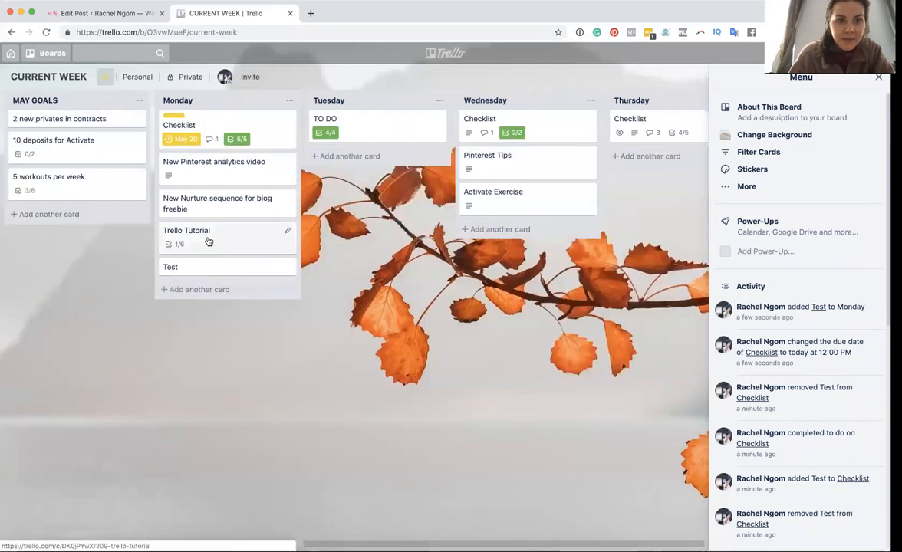
# Glance at the Trello Tutorial card, then switch to the TRAVEL board.
pyautogui.click(186, 230)
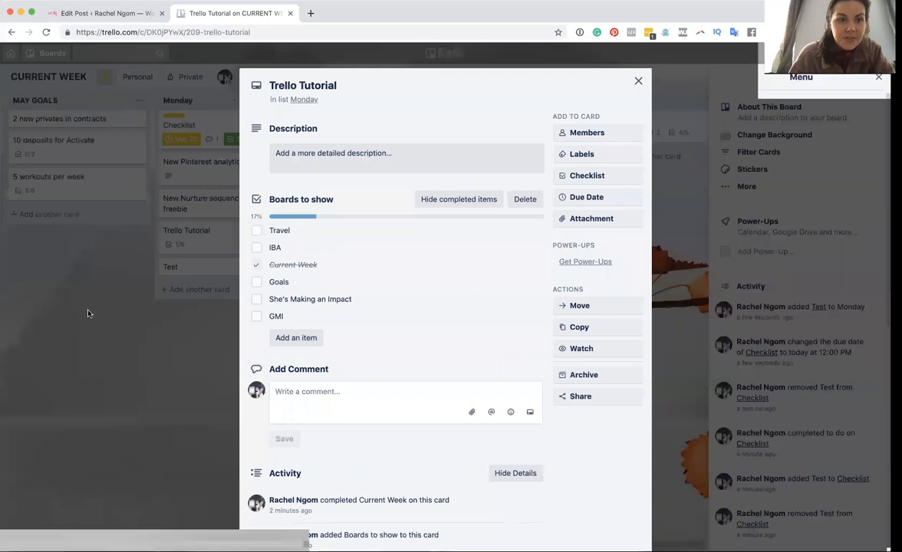
pyautogui.click(637, 80)
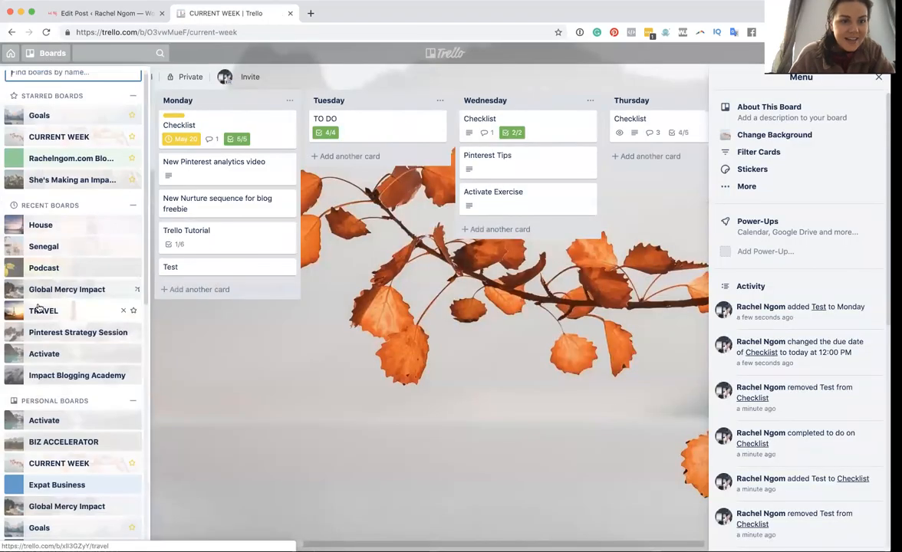
pyautogui.click(44, 311)
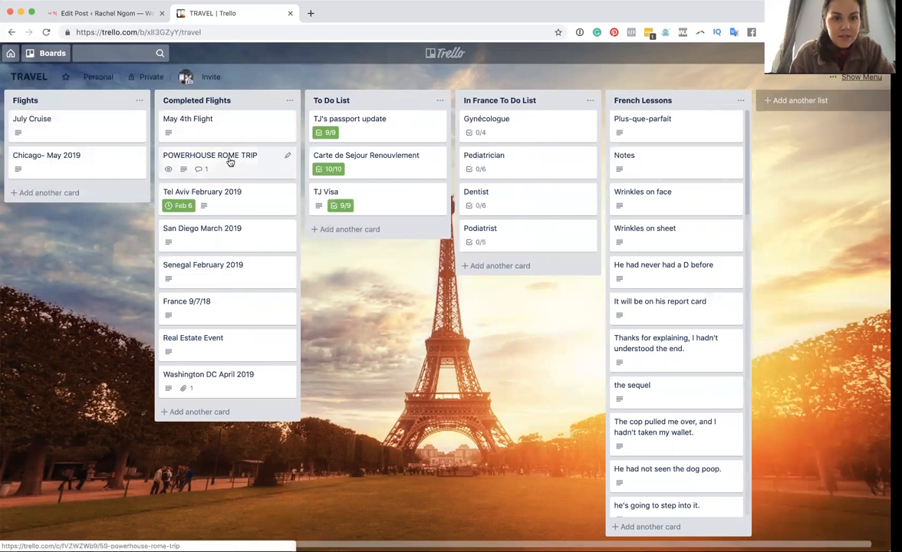
# View the POWERHOUSE ROME TRIP and Tel Aviv February 2019 cards, then list all boards.
pyautogui.click(211, 155)
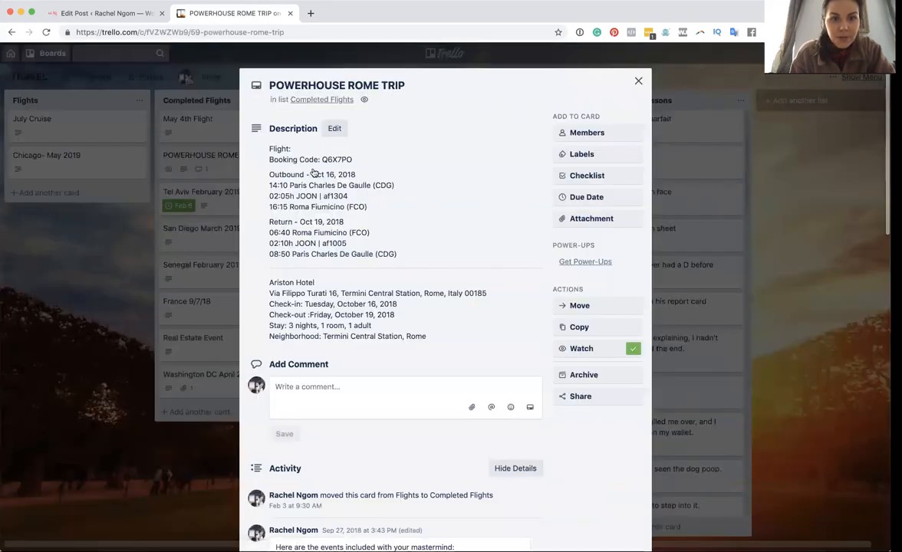
pyautogui.moveTo(85, 312)
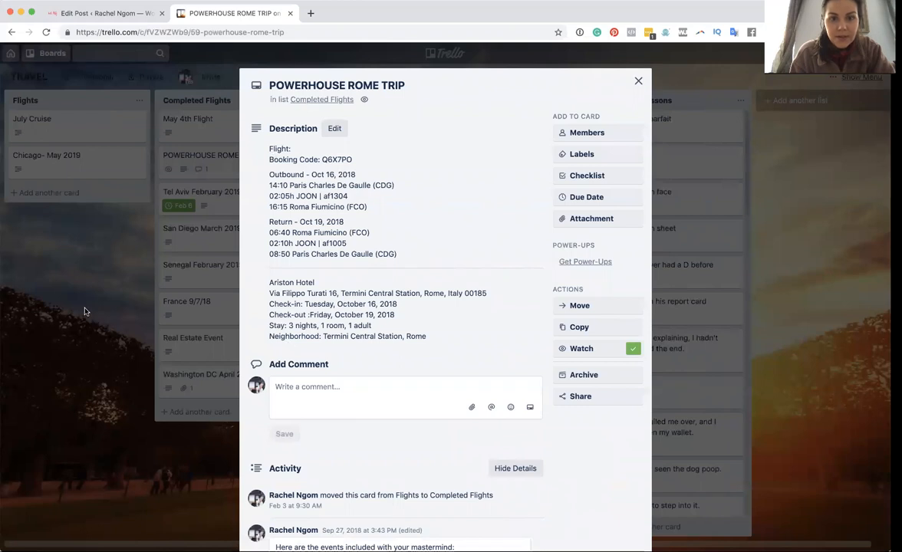
pyautogui.click(635, 81)
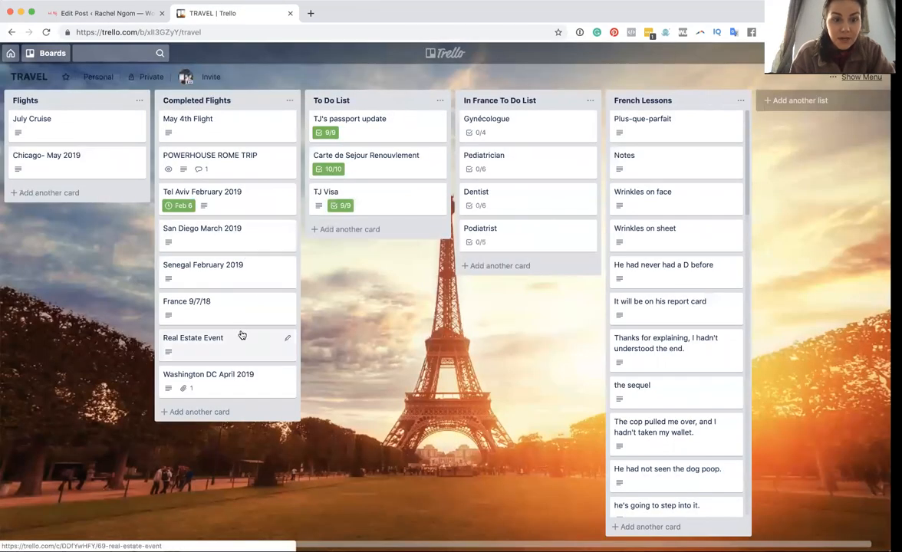
pyautogui.click(207, 375)
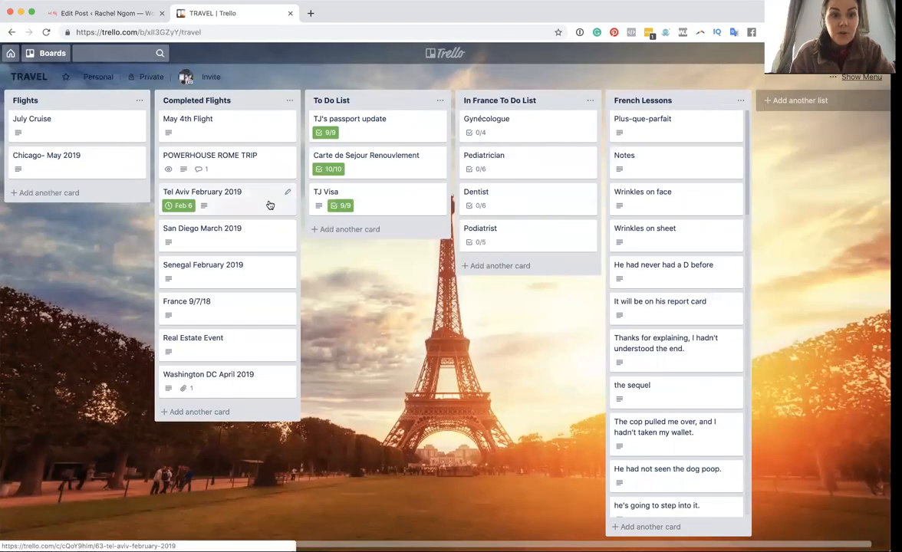
pyautogui.click(203, 192)
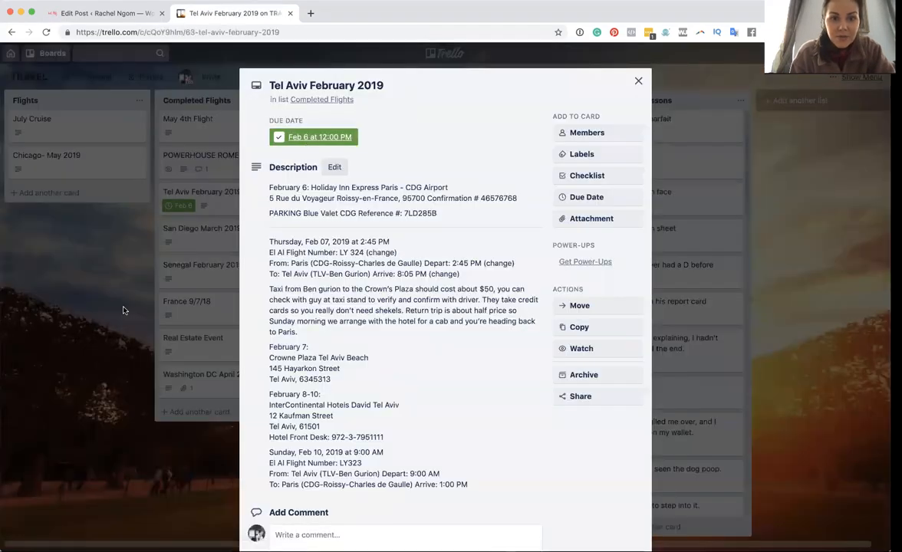
pyautogui.click(639, 80)
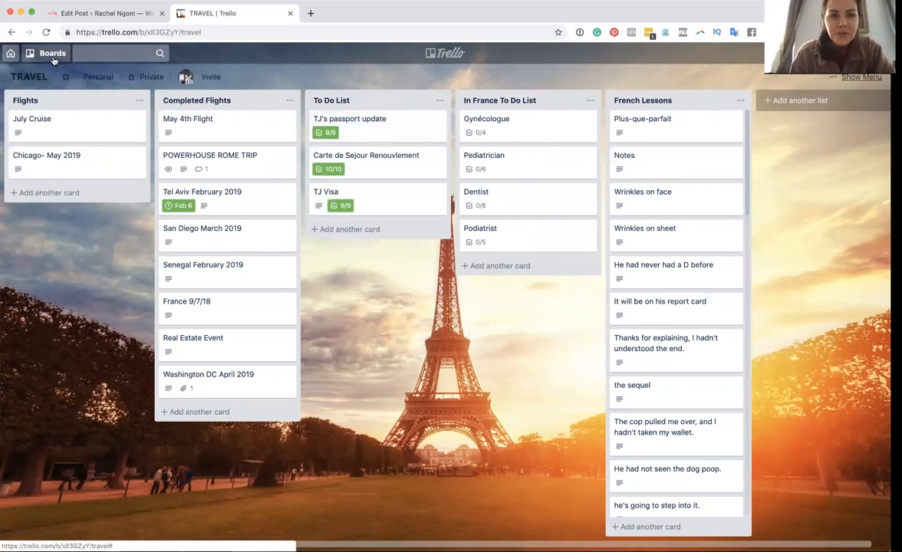
pyautogui.click(52, 53)
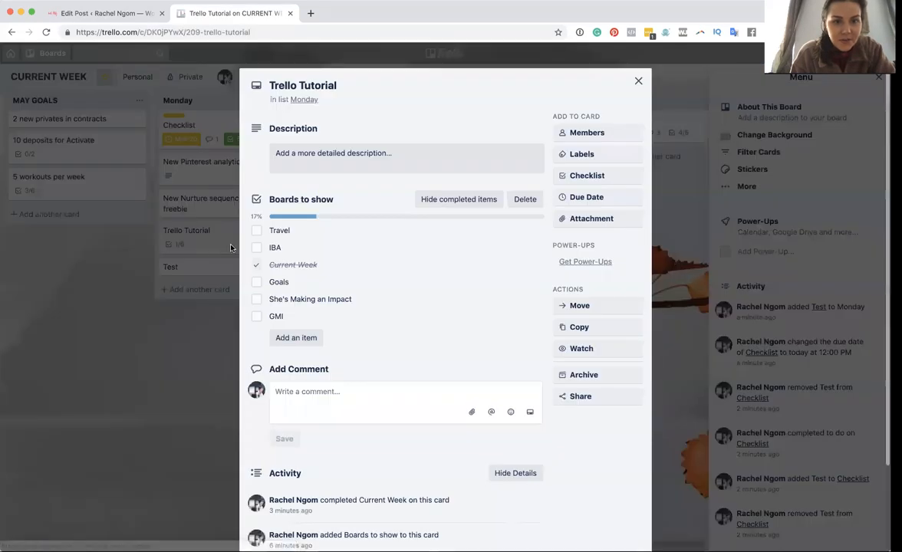
# Tick Travel on the Trello Tutorial checklist and browse to the Impact Blogging Academy board.
pyautogui.click(638, 80)
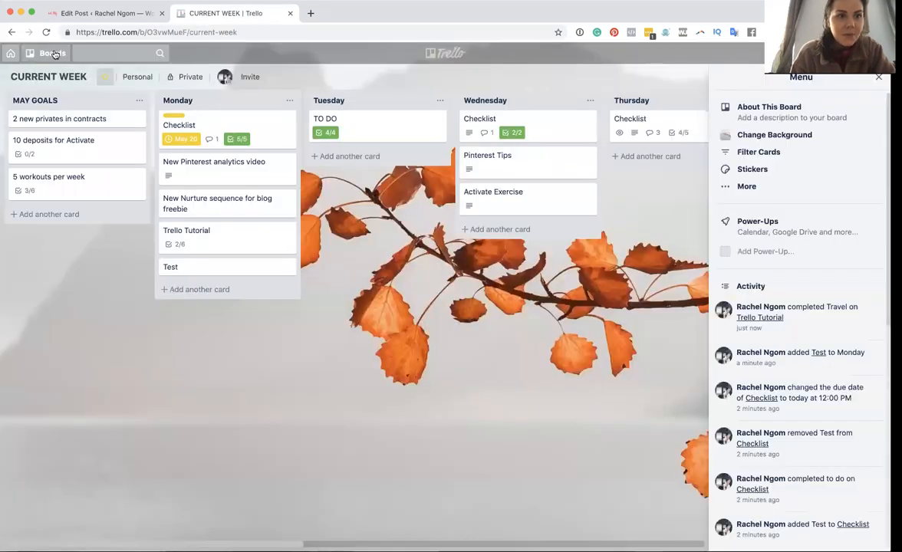
pyautogui.click(44, 53)
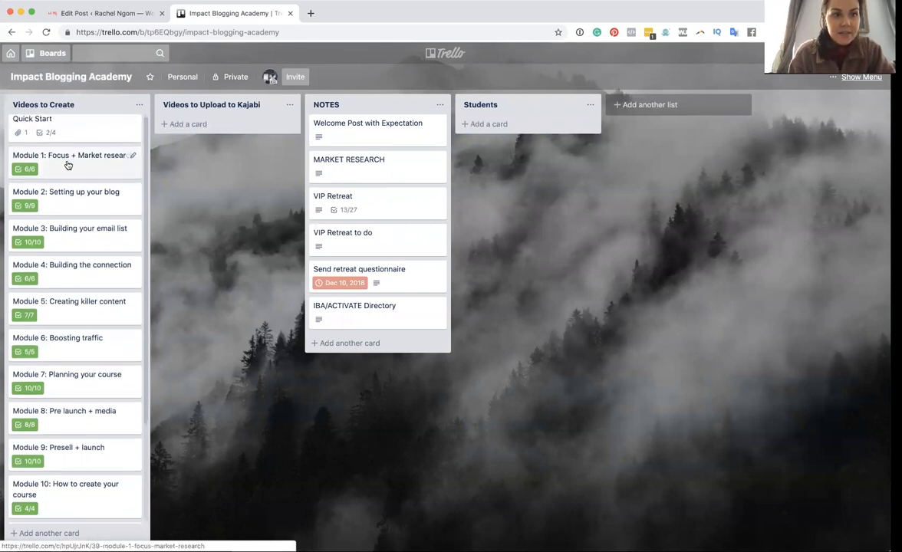
pyautogui.scroll(-3)
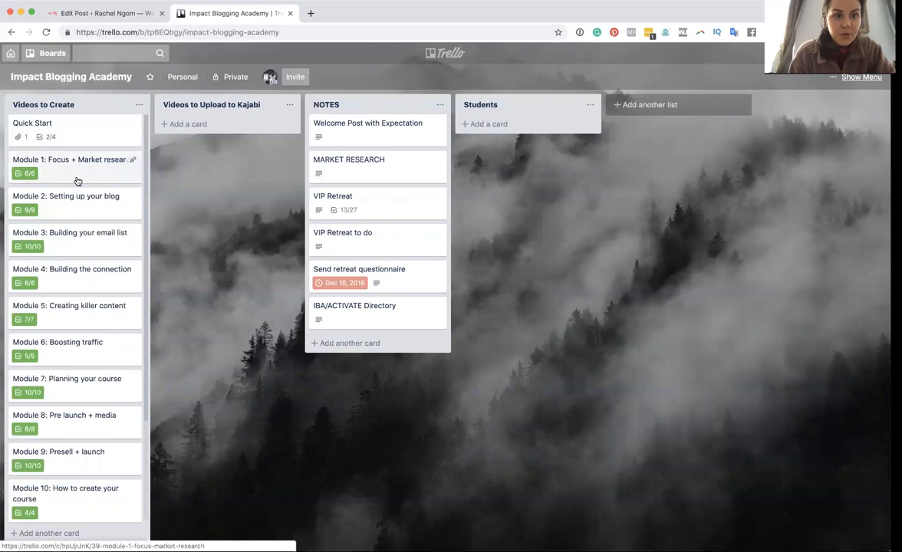
pyautogui.scroll(-3)
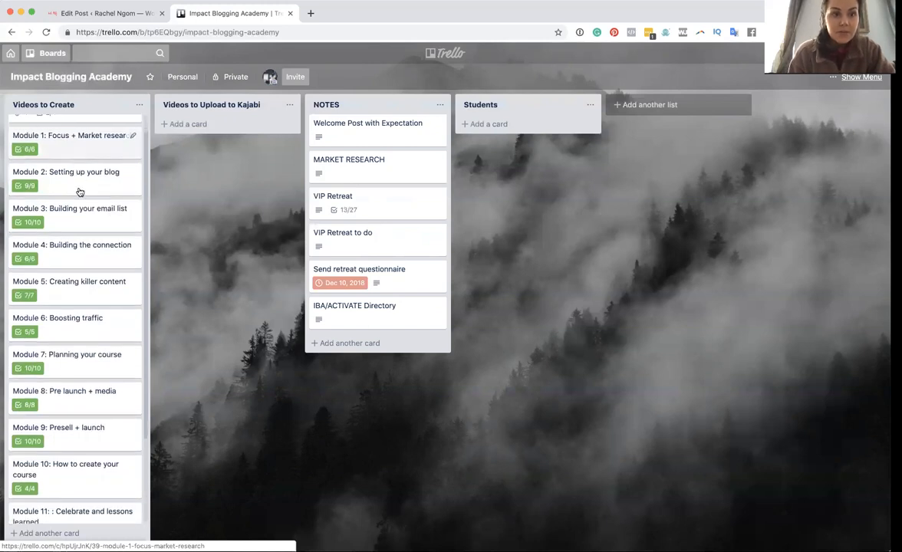
pyautogui.scroll(-3)
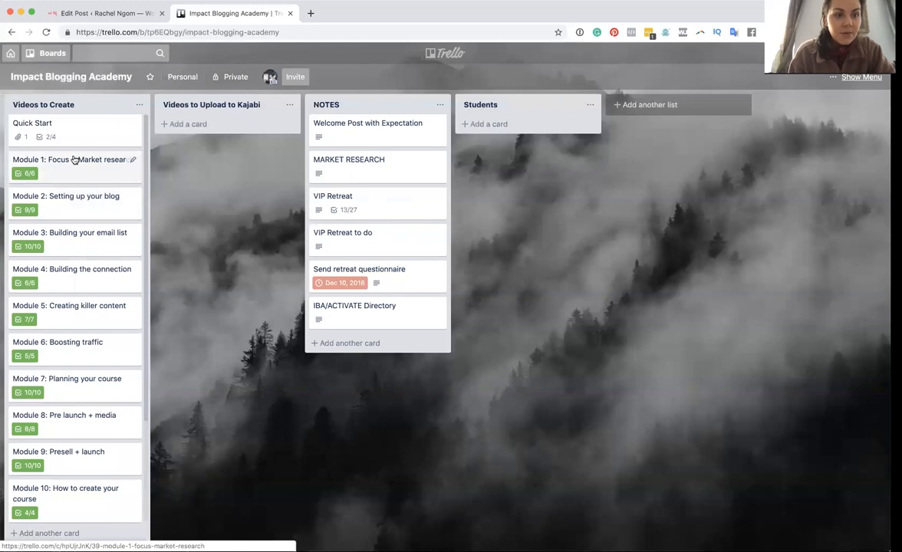
pyautogui.scroll(-3)
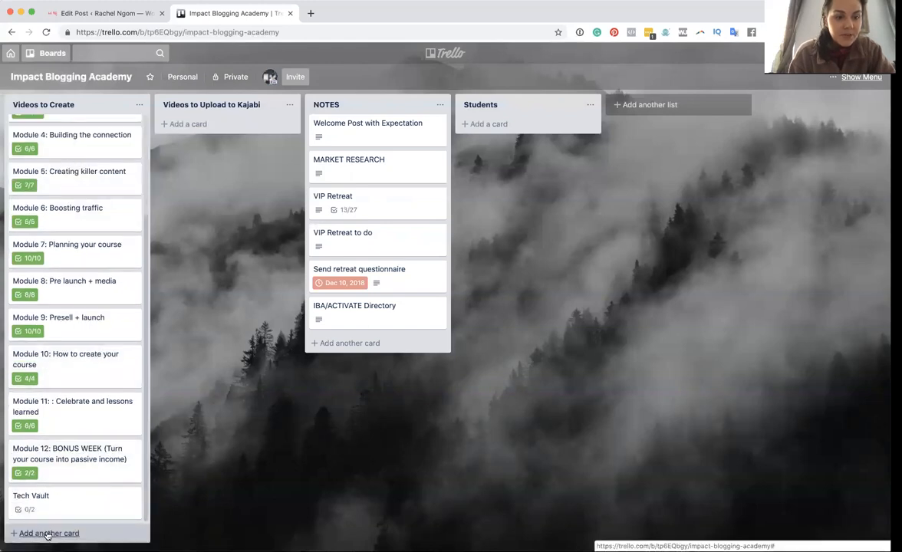
# Add a 'Bonus Sectin' card to Videos to Create and open the Module 1 card.
pyautogui.click(47, 533)
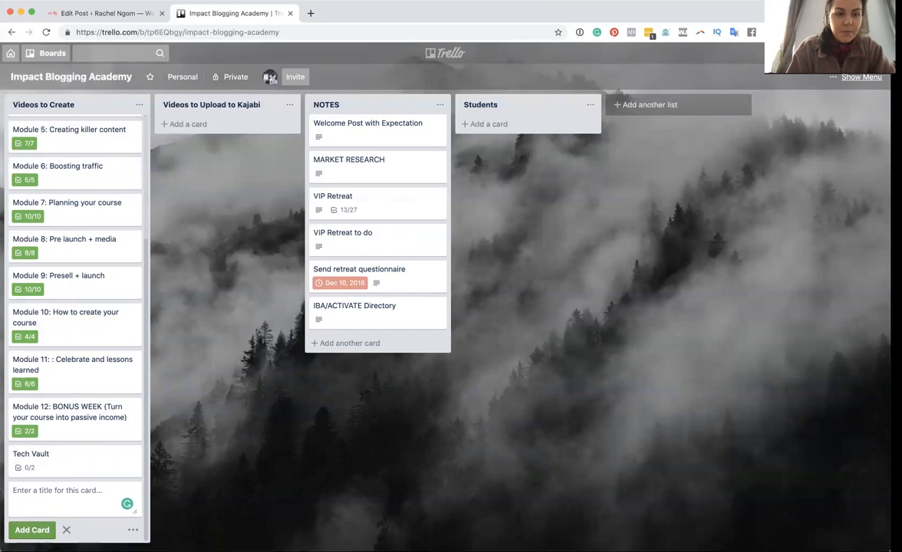
pyautogui.write('Bonus Sectin')
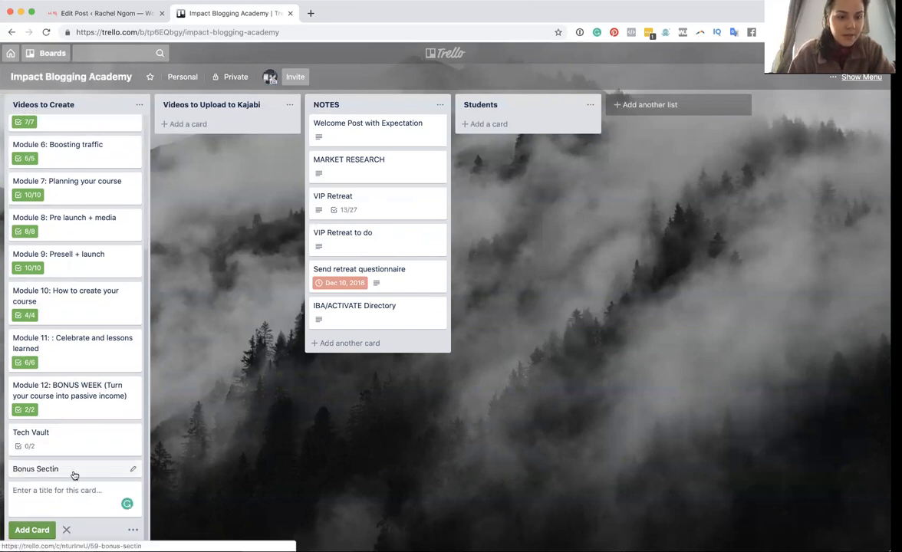
pyautogui.click(69, 159)
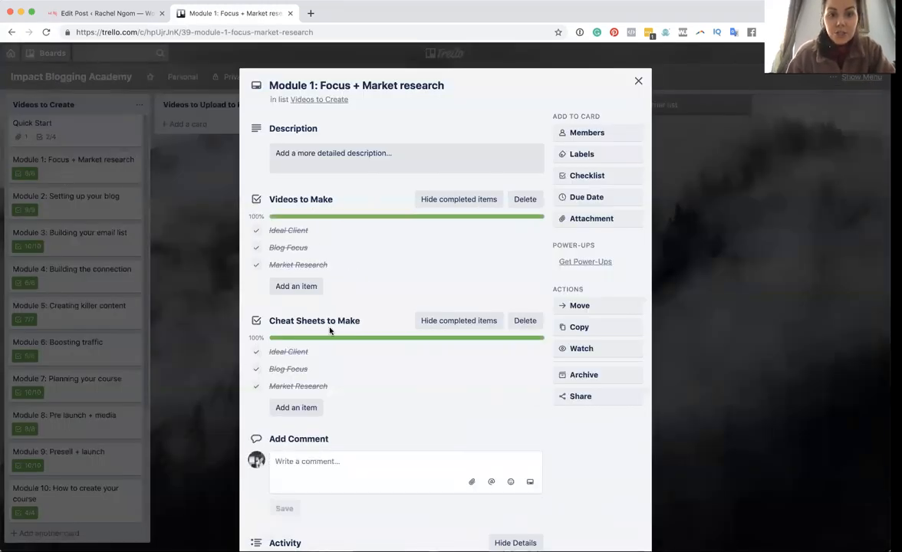
# Add a 'Sample' checklist to Module 1, tick Ideal Client, delete the checklist, and close the card.
pyautogui.scroll(-3)
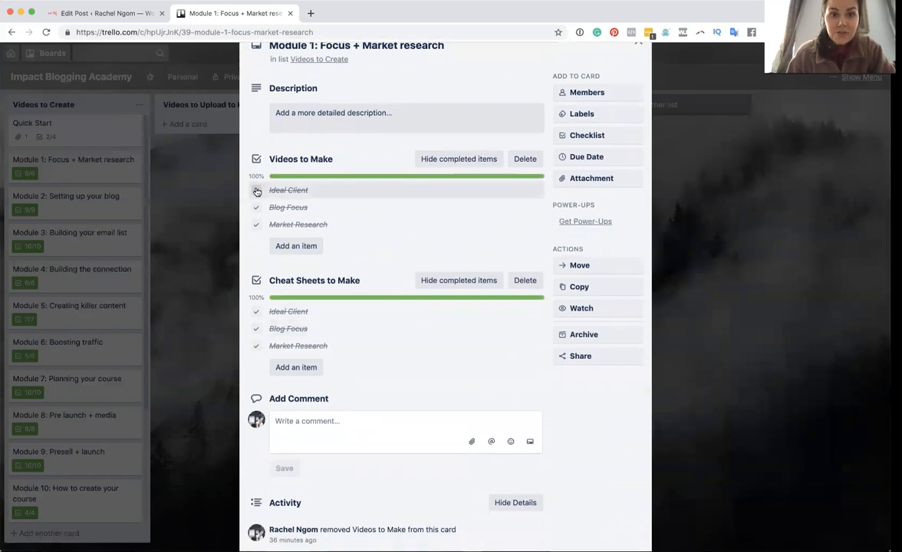
pyautogui.click(256, 190)
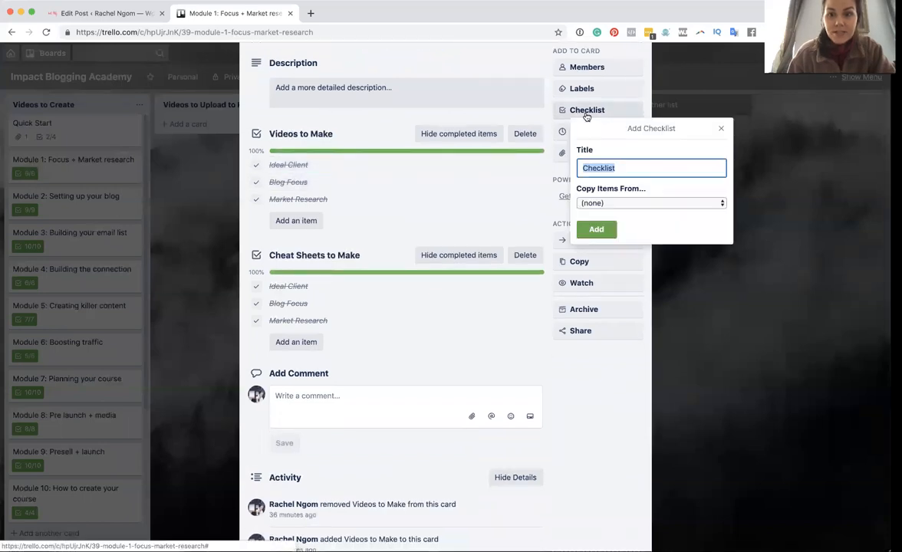
pyautogui.write('Sample')
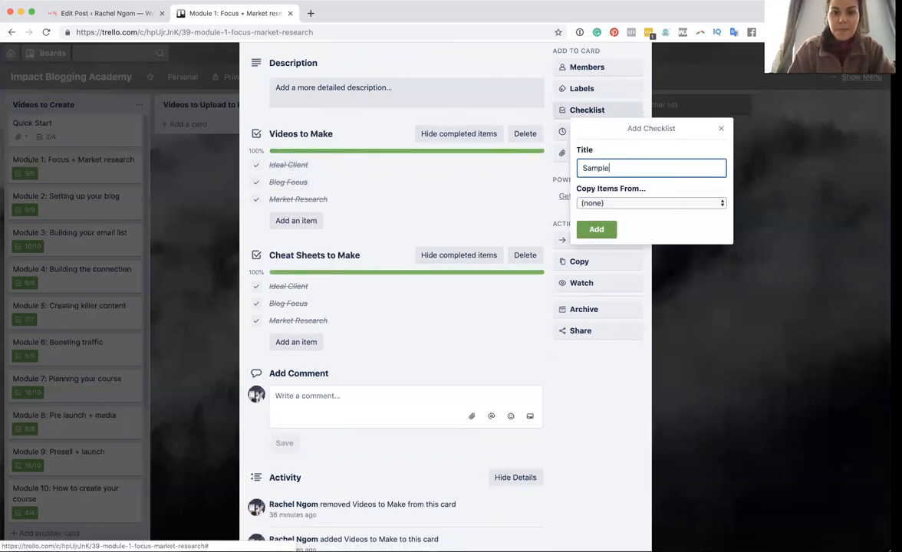
pyautogui.click(596, 229)
pyautogui.write('Ideal Client')
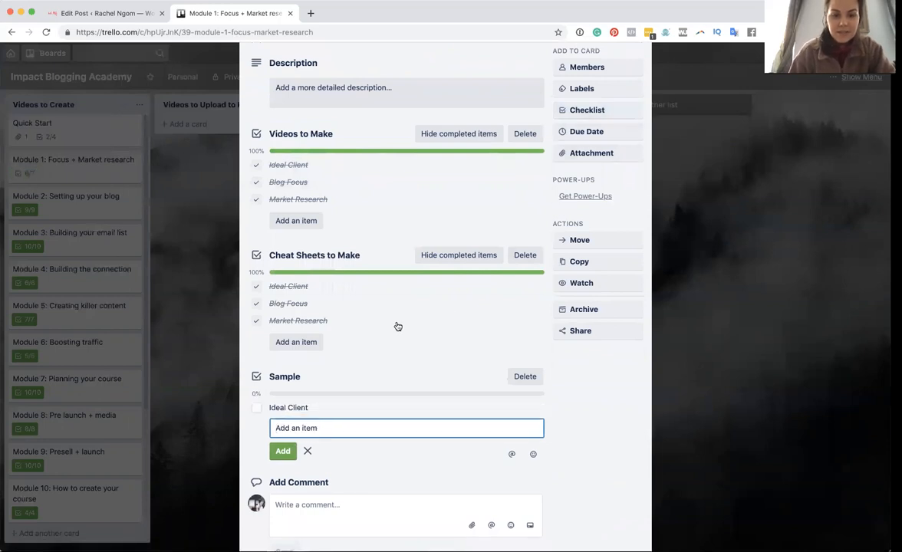
pyautogui.click(256, 407)
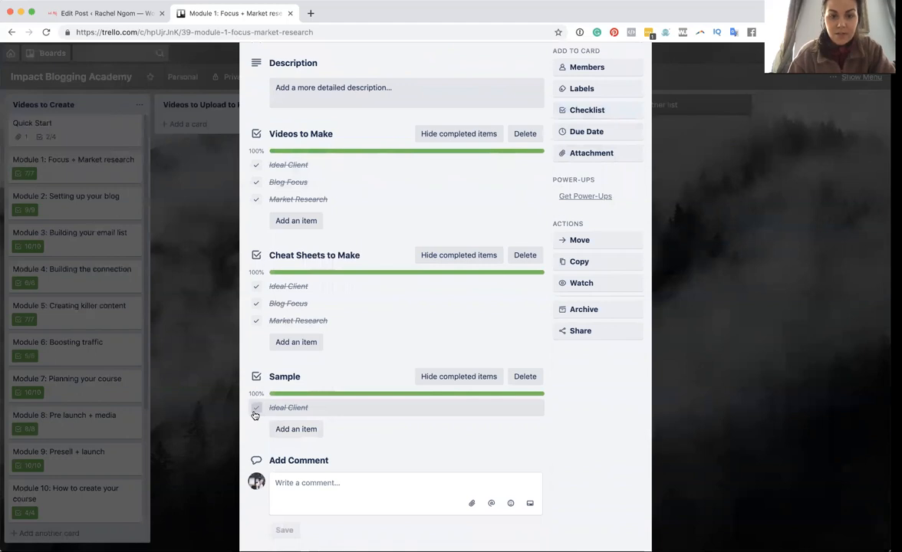
pyautogui.click(524, 377)
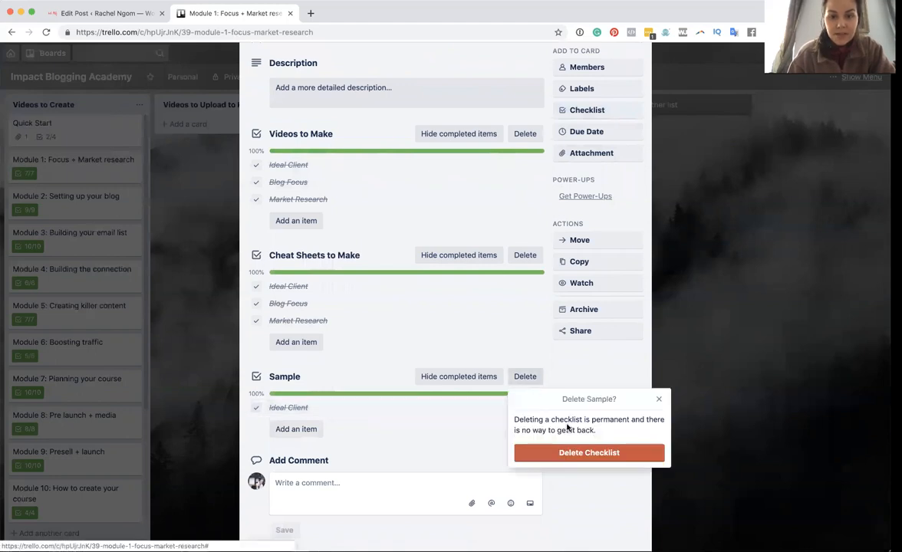
pyautogui.click(588, 452)
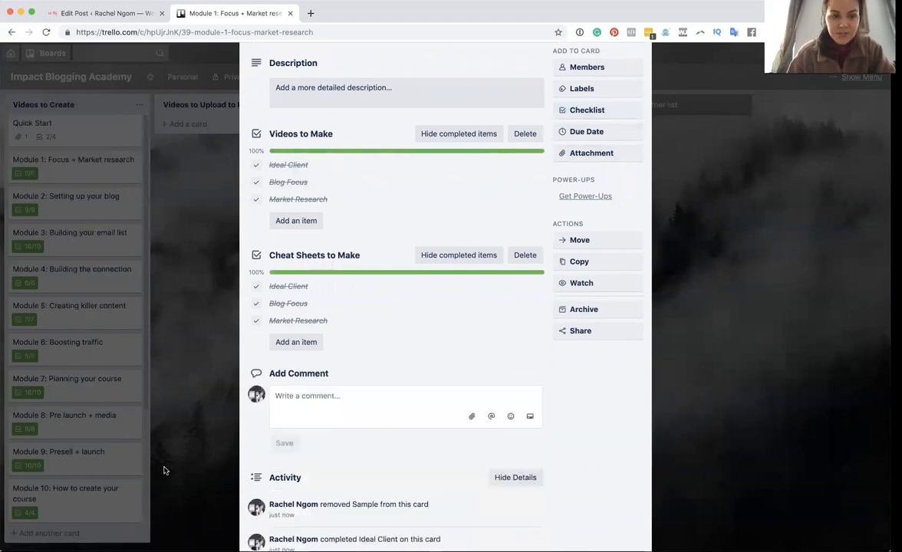
pyautogui.click(45, 53)
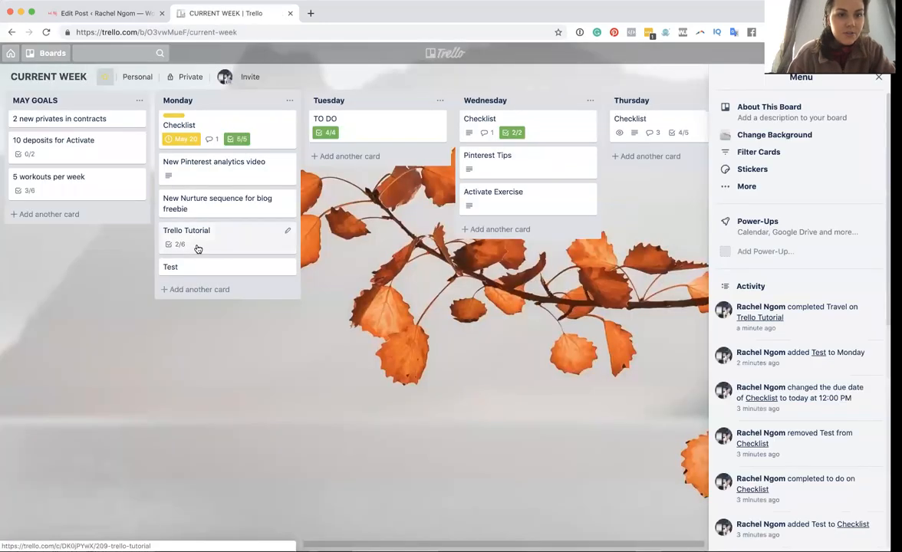
# Tick IBA on the Trello Tutorial checklist, then switch to the Goals board.
pyautogui.click(186, 230)
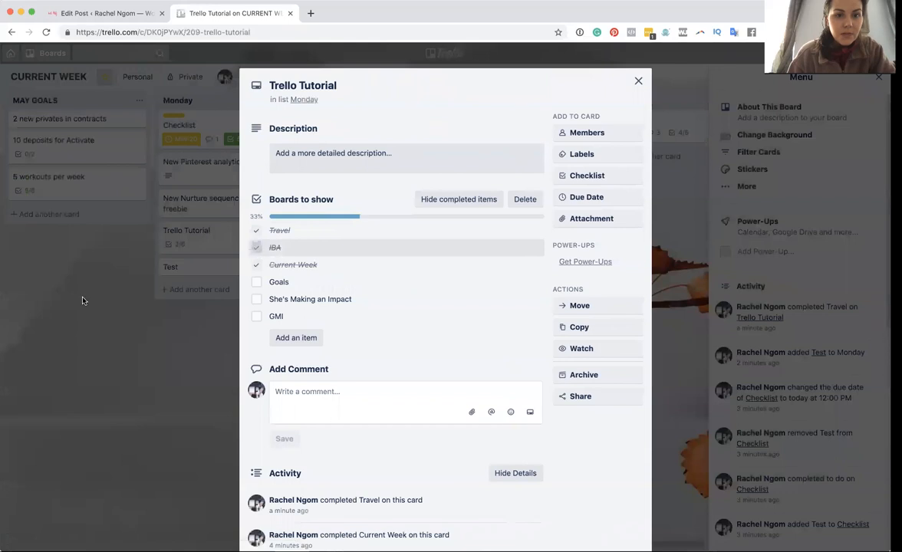
pyautogui.click(637, 80)
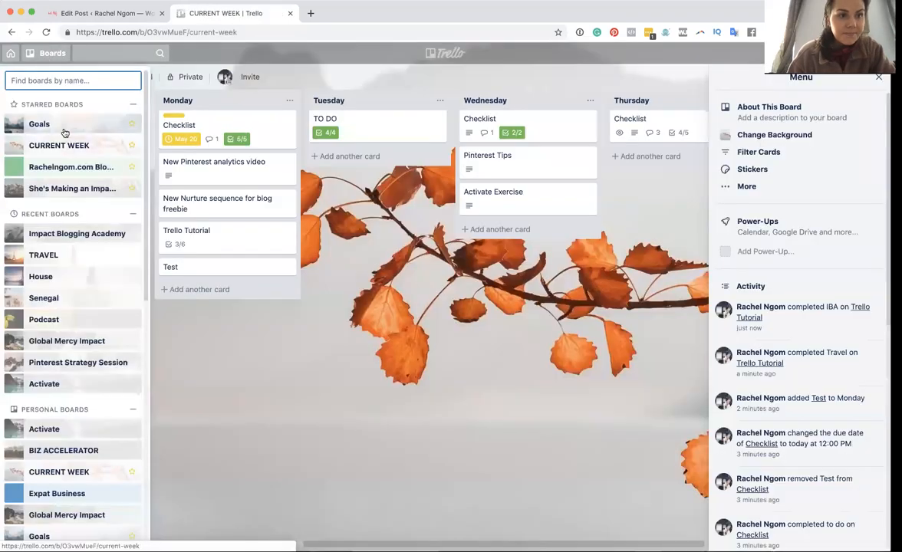
pyautogui.click(39, 124)
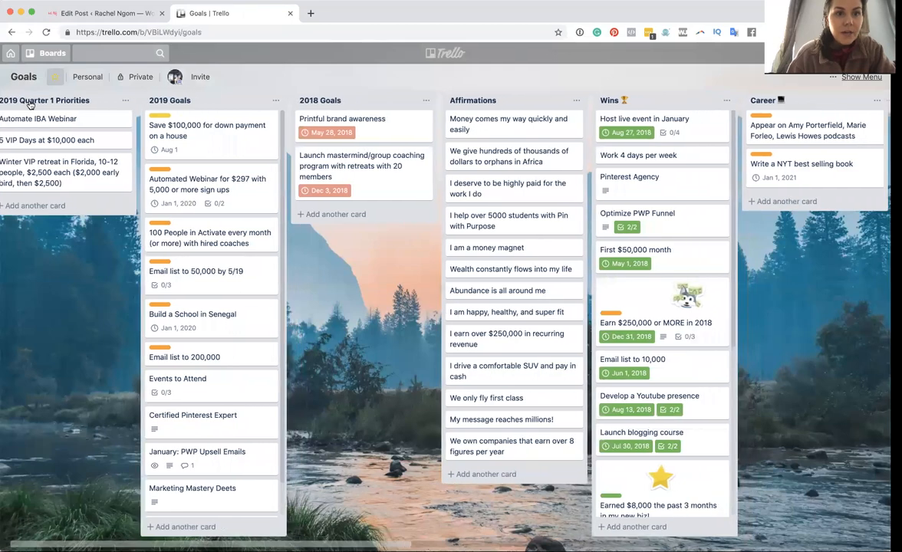
# Scroll through the Goals board's lists, then open the boards list to return to CURRENT WEEK.
pyautogui.hscroll(3)
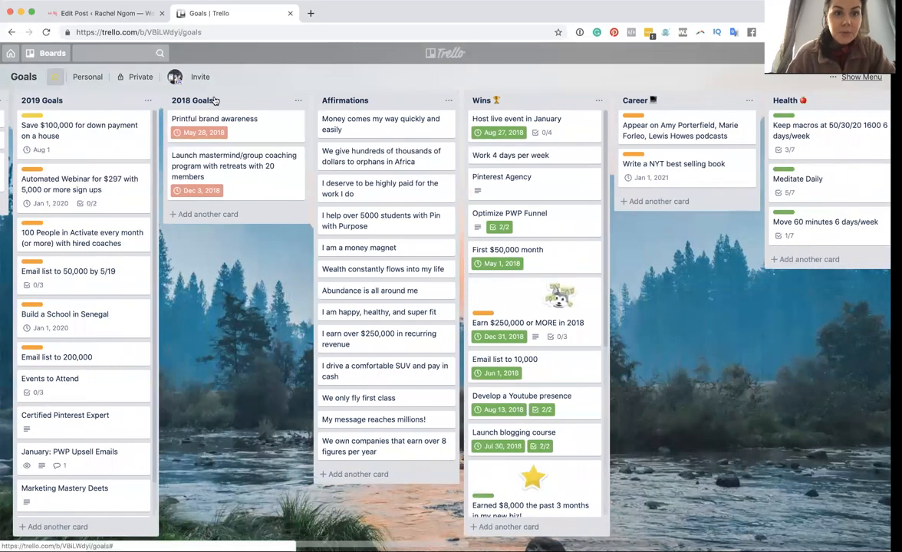
pyautogui.hscroll(3)
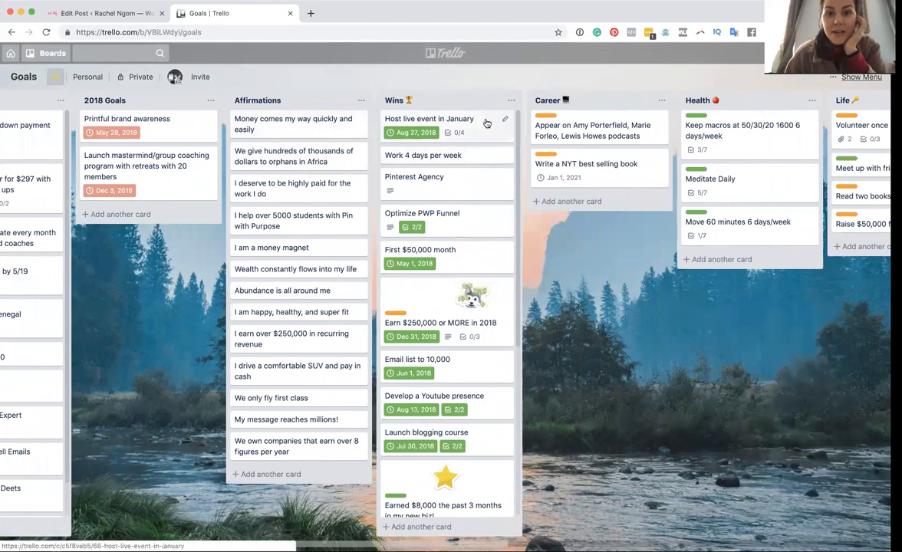
pyautogui.scroll(-3)
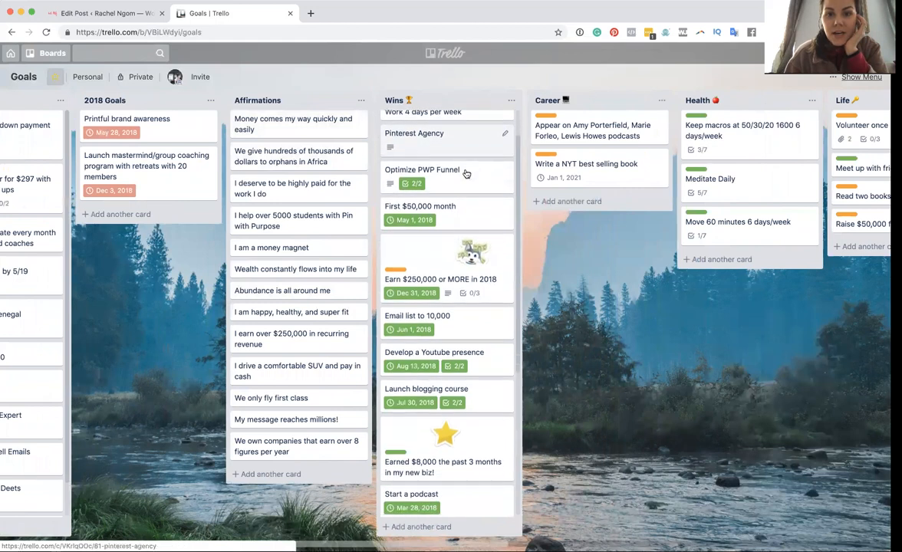
pyautogui.scroll(-3)
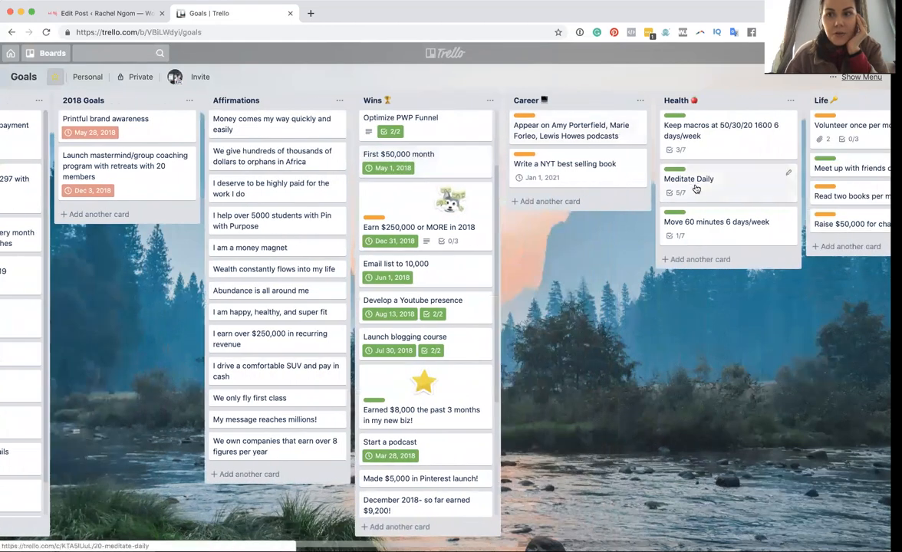
pyautogui.hscroll(3)
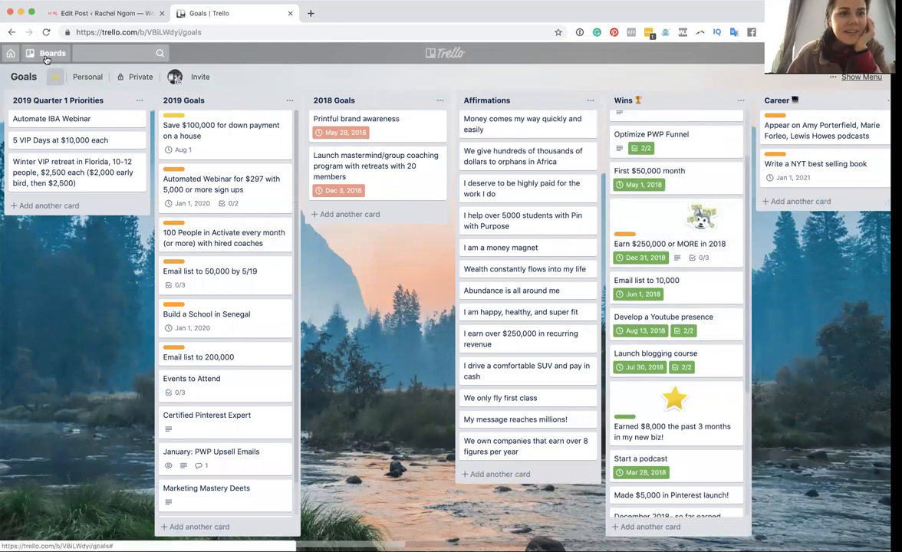
pyautogui.click(47, 53)
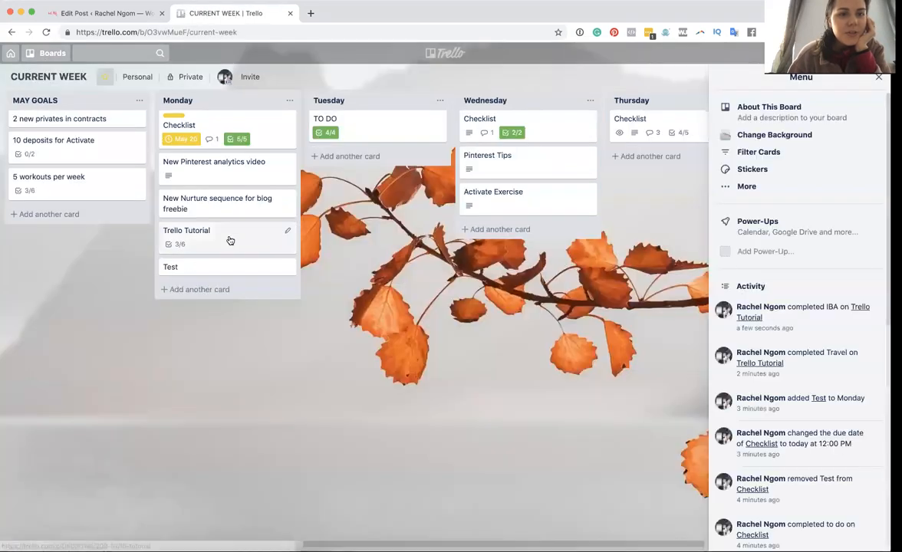
# Tick Goals on the Trello Tutorial checklist (4/6) and open the Blog Content Calendar board.
pyautogui.click(186, 230)
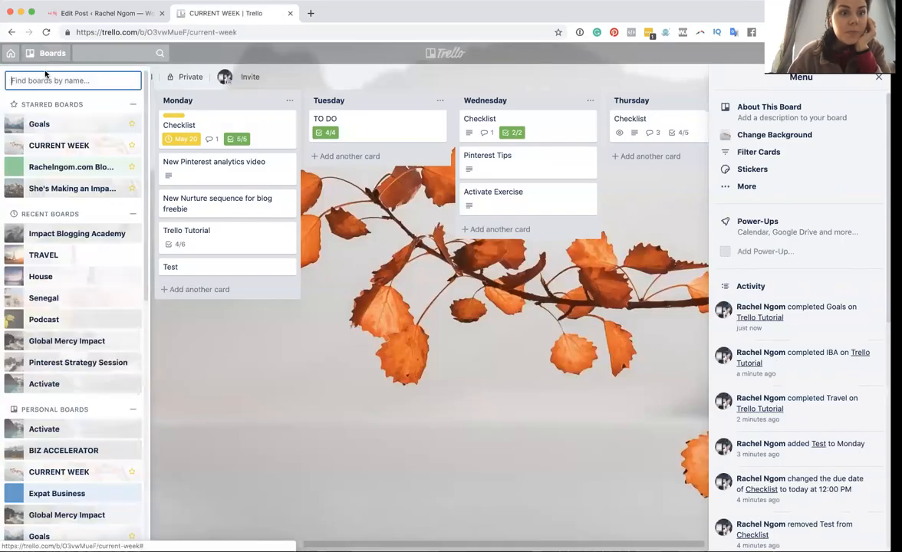
pyautogui.click(58, 145)
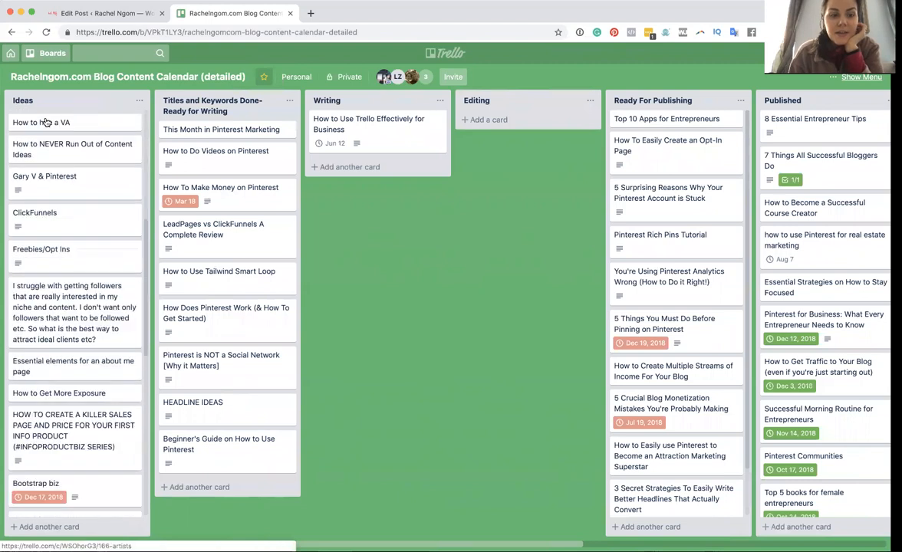
# Scroll down to bring the full Ideas list into view on the blog calendar board.
pyautogui.scroll(-3)
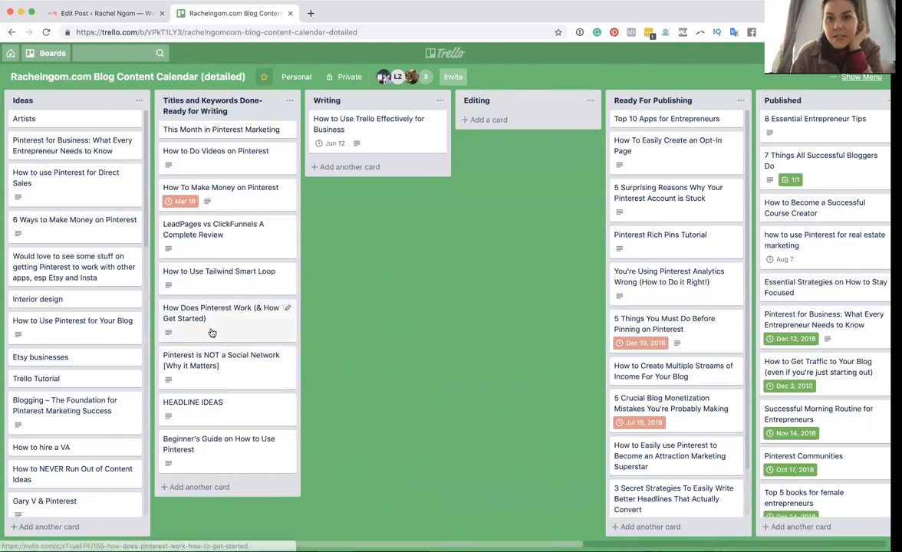
pyautogui.moveTo(218, 166)
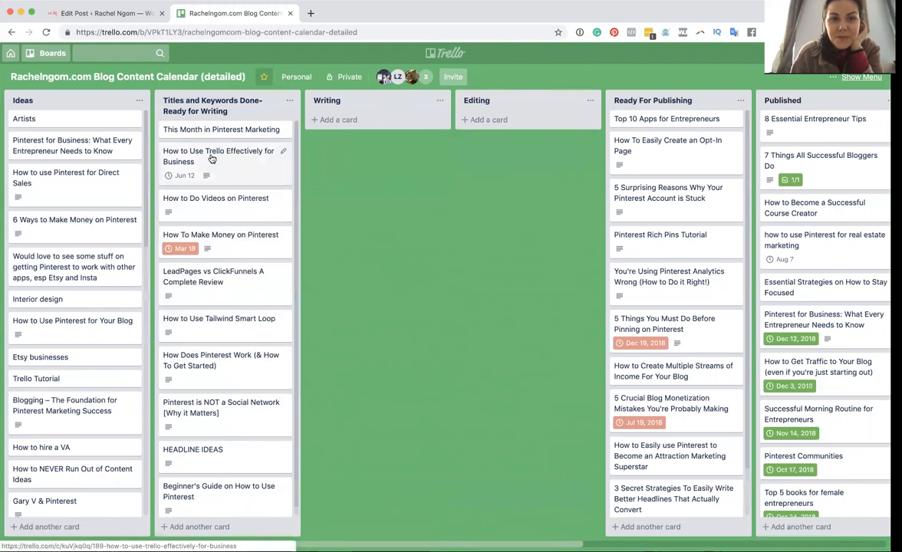
# Move the How to Use Trello Effectively for Business card back to Writing and view its Jun 12 due date.
pyautogui.moveTo(219, 156); pyautogui.dragTo(388, 123)
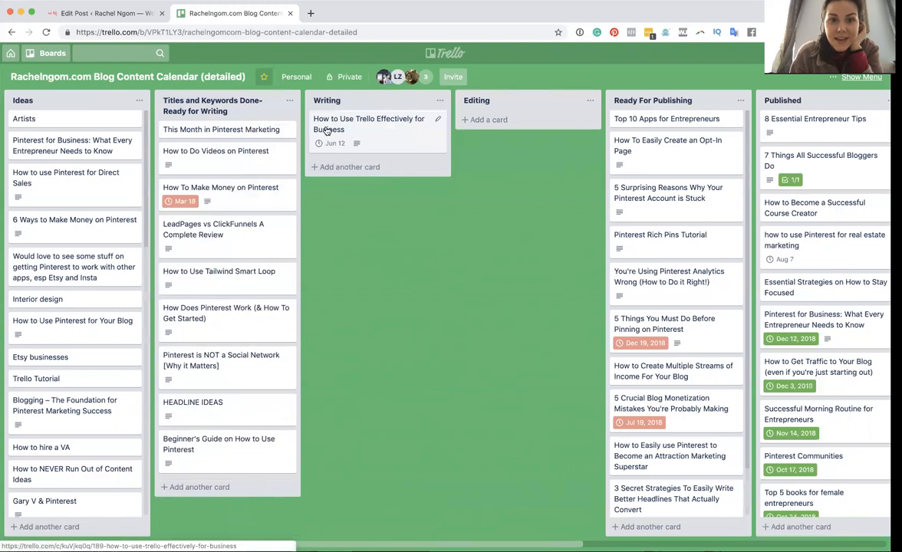
pyautogui.click(368, 124)
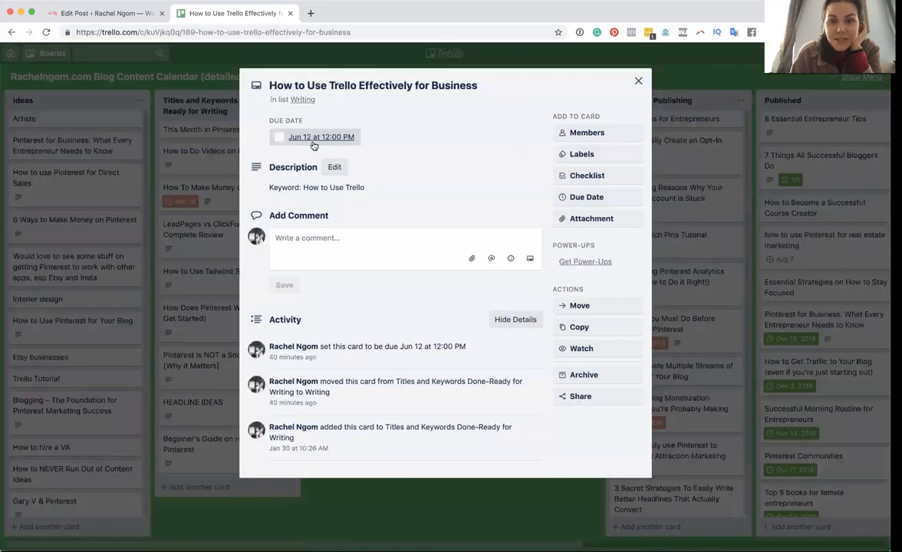
pyautogui.click(314, 136)
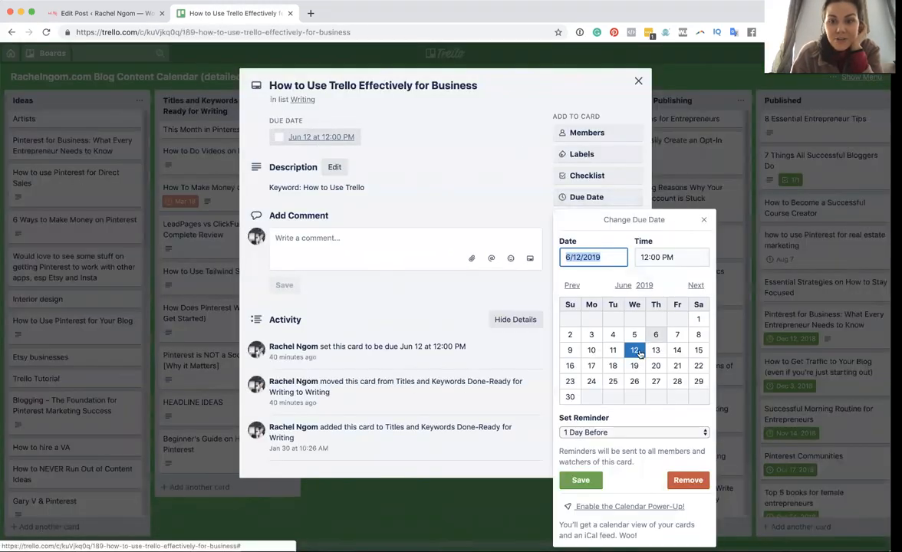
pyautogui.click(637, 80)
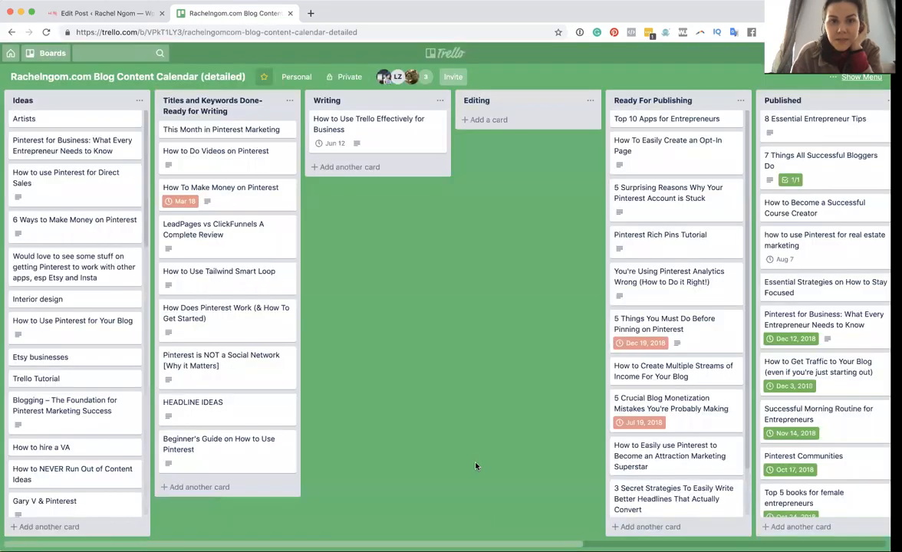
# Move the business card through Editing and Ready For Publishing, back to Writing, and open Boards.
pyautogui.moveTo(368, 123); pyautogui.dragTo(495, 119)
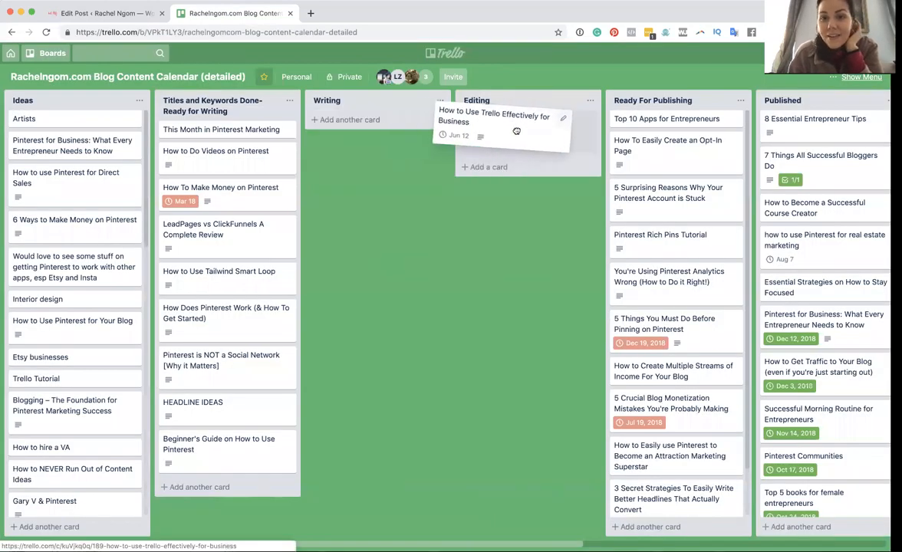
pyautogui.moveTo(494, 123); pyautogui.dragTo(521, 122)
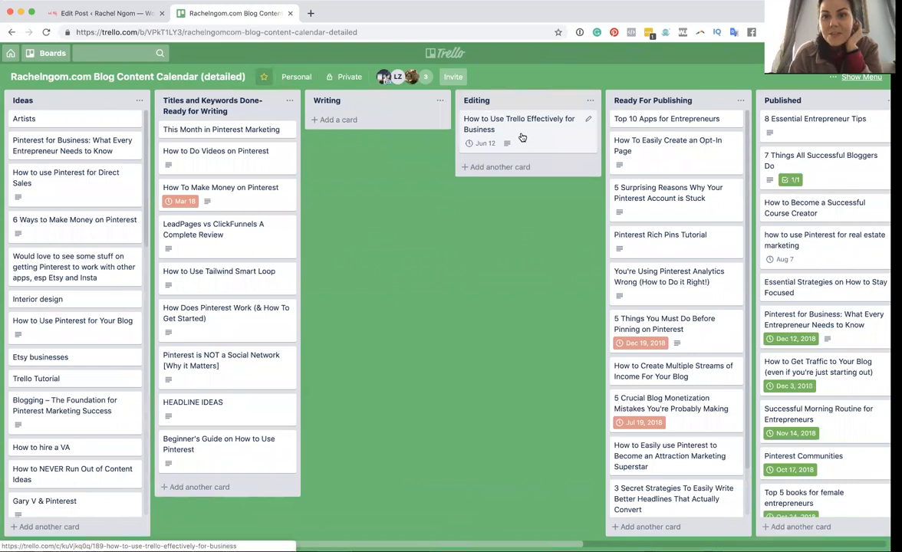
pyautogui.moveTo(521, 128); pyautogui.dragTo(661, 153)
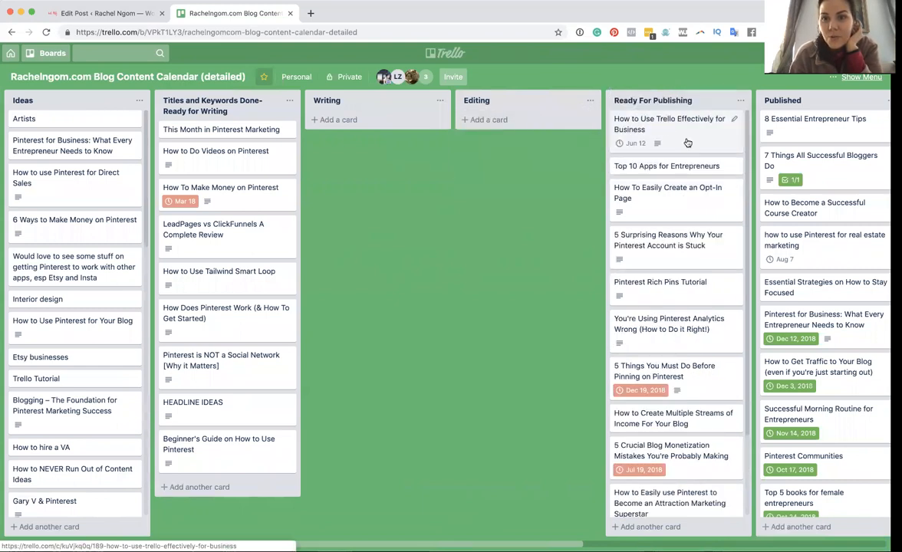
pyautogui.moveTo(668, 124); pyautogui.dragTo(359, 151)
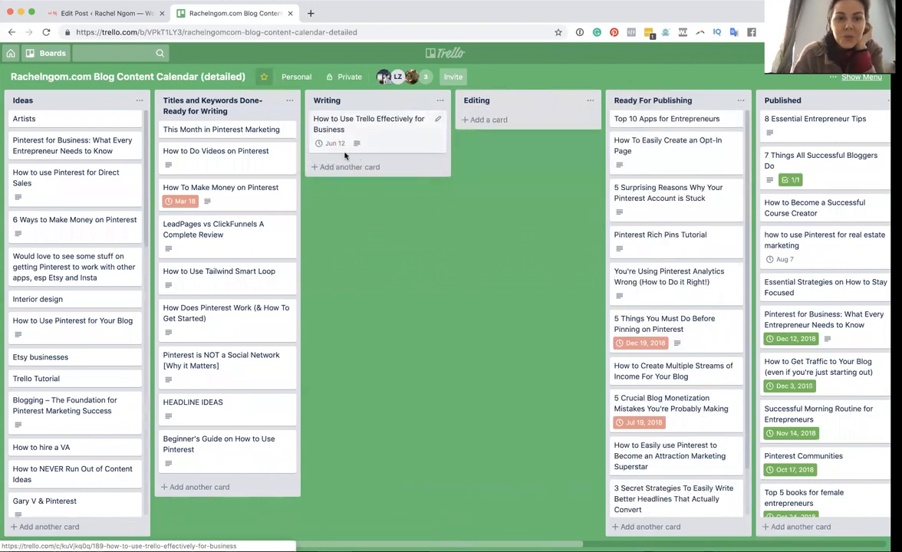
pyautogui.click(46, 52)
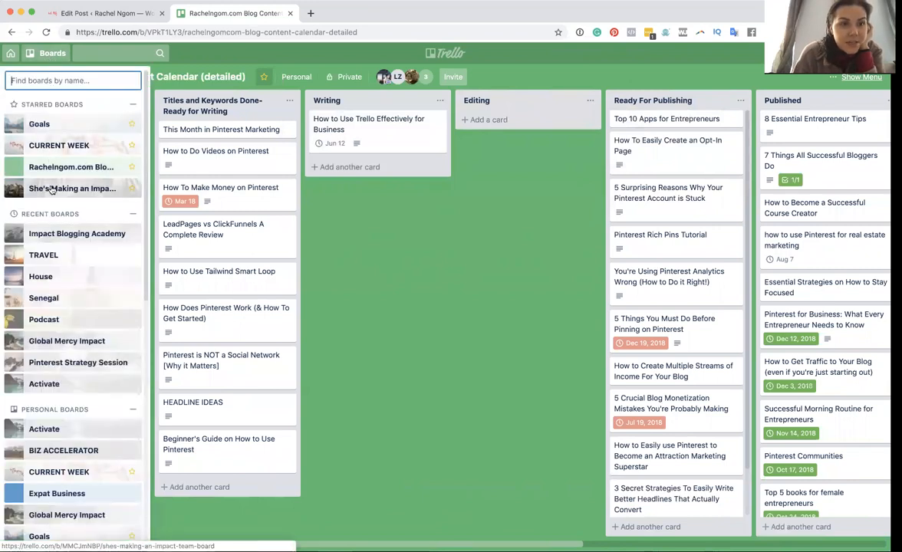
# Open the starred She's Making an Impact Team Board from the boards drawer.
pyautogui.click(55, 188)
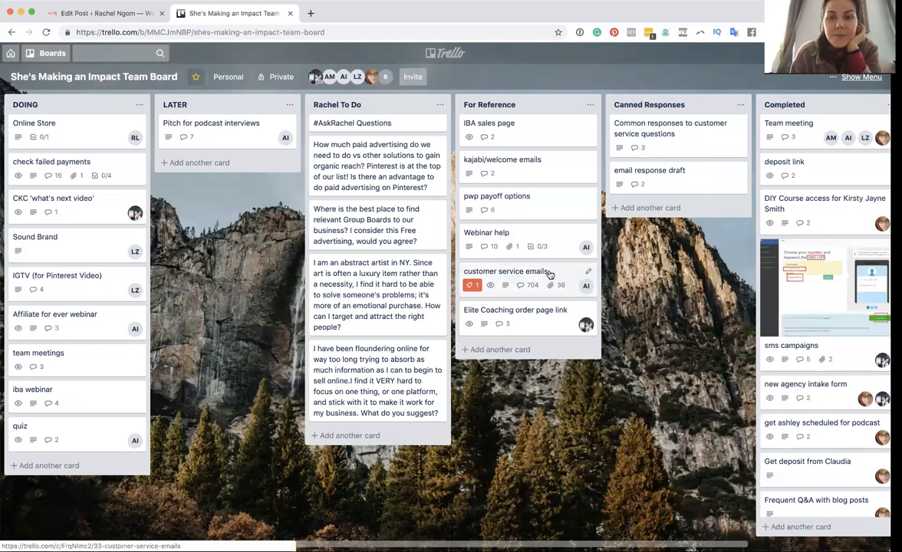
pyautogui.moveTo(536, 275)
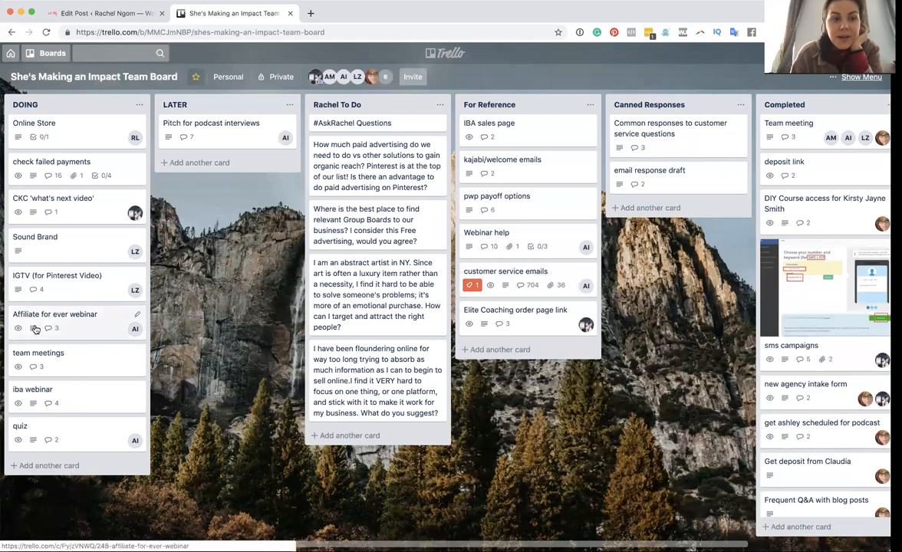
# Add a card named 'Test' to the DOING list and open its details.
pyautogui.click(48, 466)
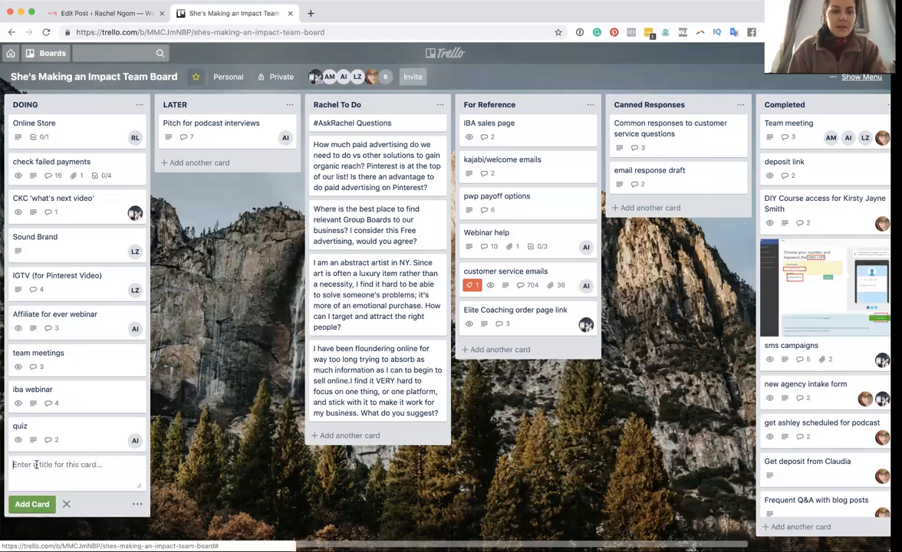
pyautogui.write('Test')
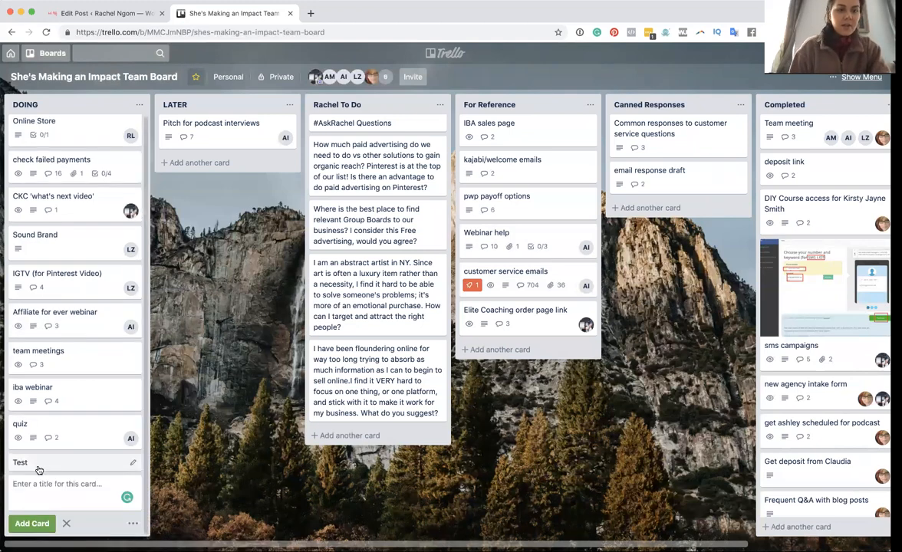
pyautogui.click(23, 462)
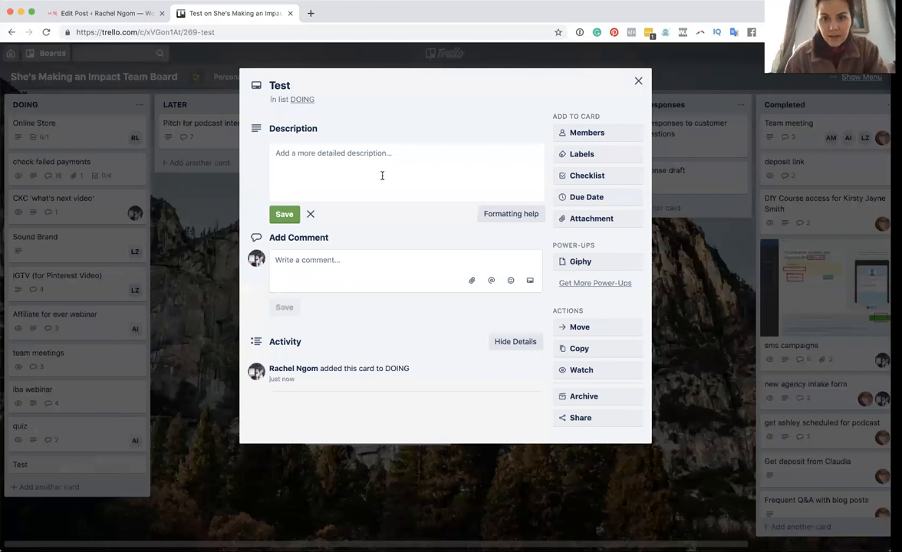
# Review the Test card's Members list and Attachment from Computer option, closing each popup.
pyautogui.click(588, 133)
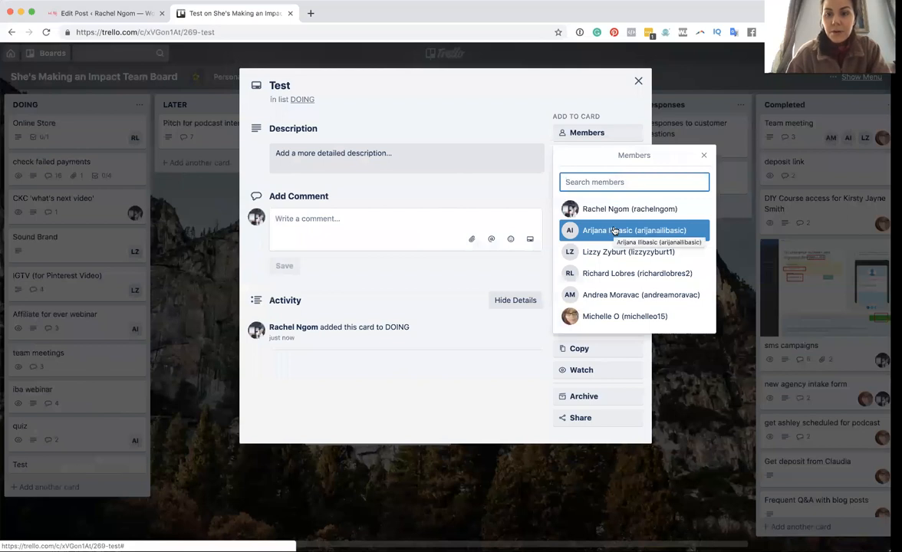
pyautogui.click(703, 155)
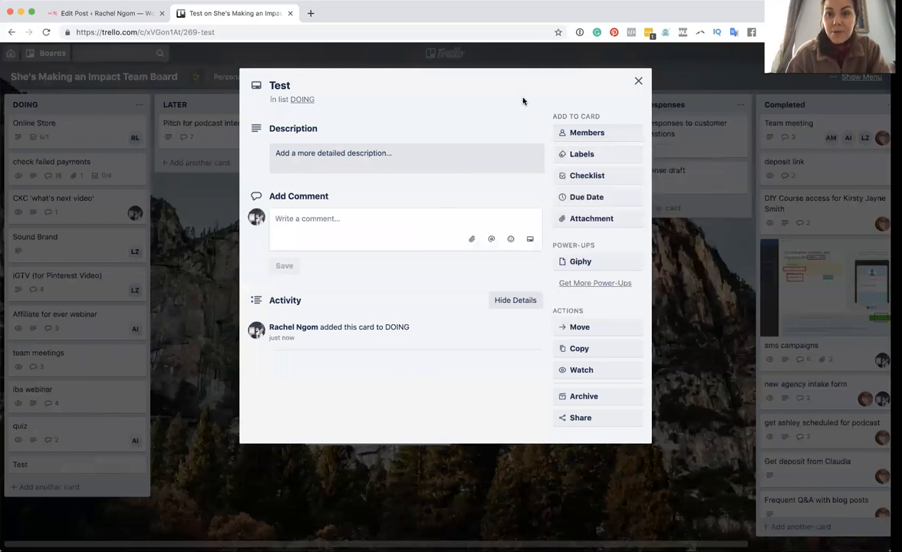
pyautogui.click(591, 217)
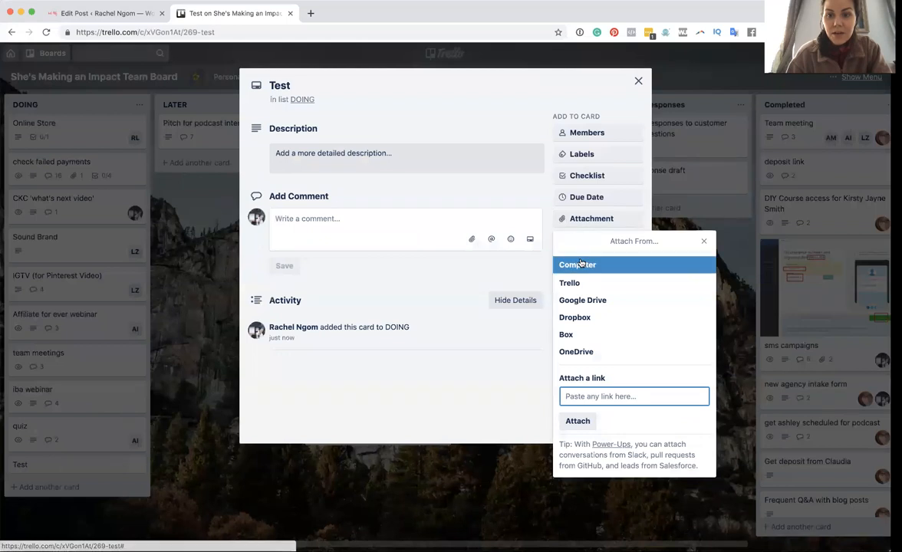
pyautogui.click(576, 264)
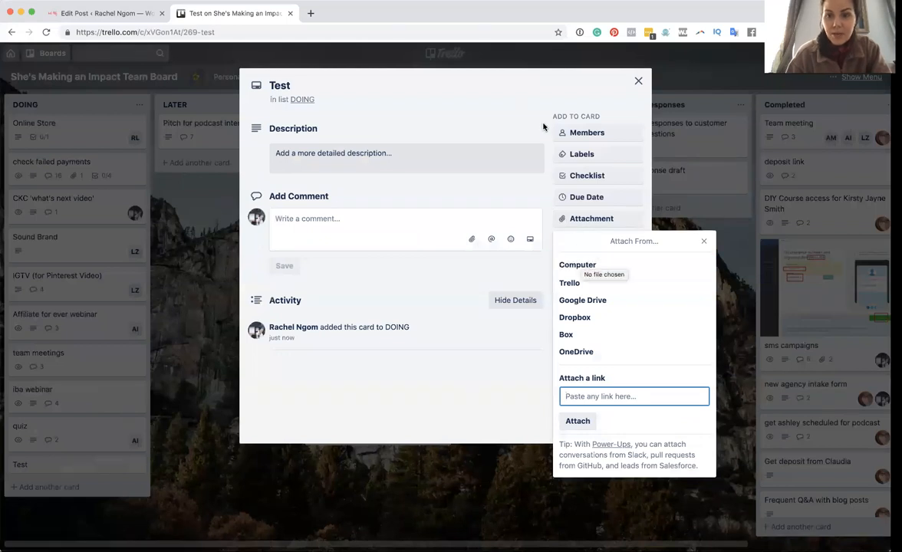
pyautogui.click(703, 240)
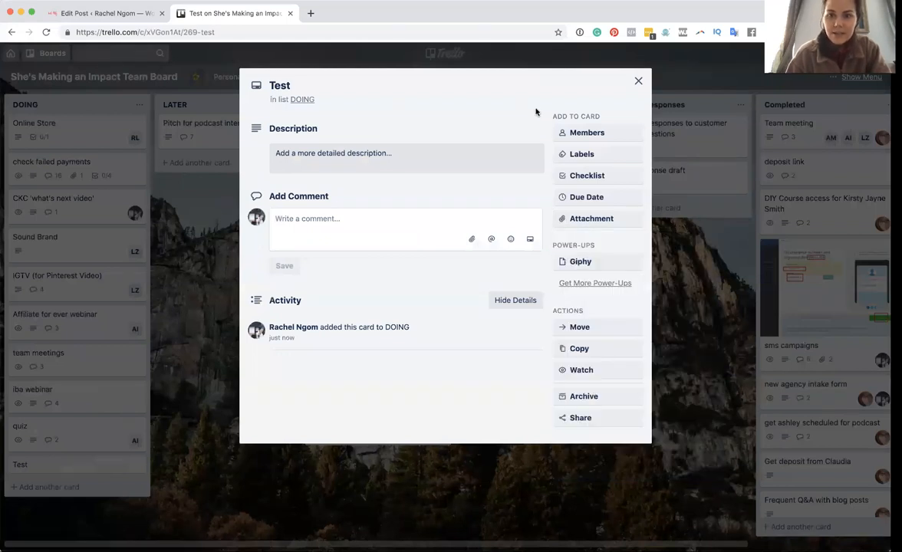
pyautogui.moveTo(594, 399)
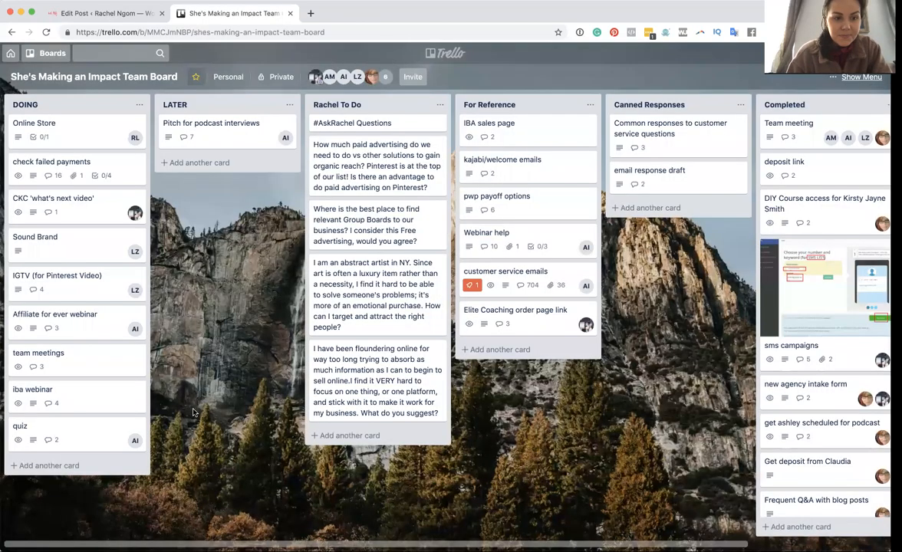
# Switch to CURRENT WEEK, tick She's Making an Impact on the Tutorial checklist (5/6), and open Boards.
pyautogui.click(44, 53)
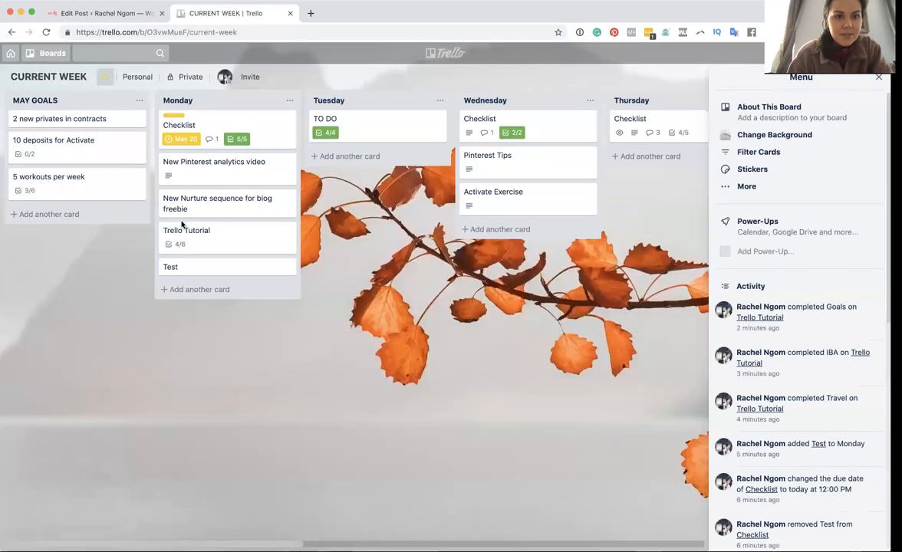
pyautogui.click(187, 230)
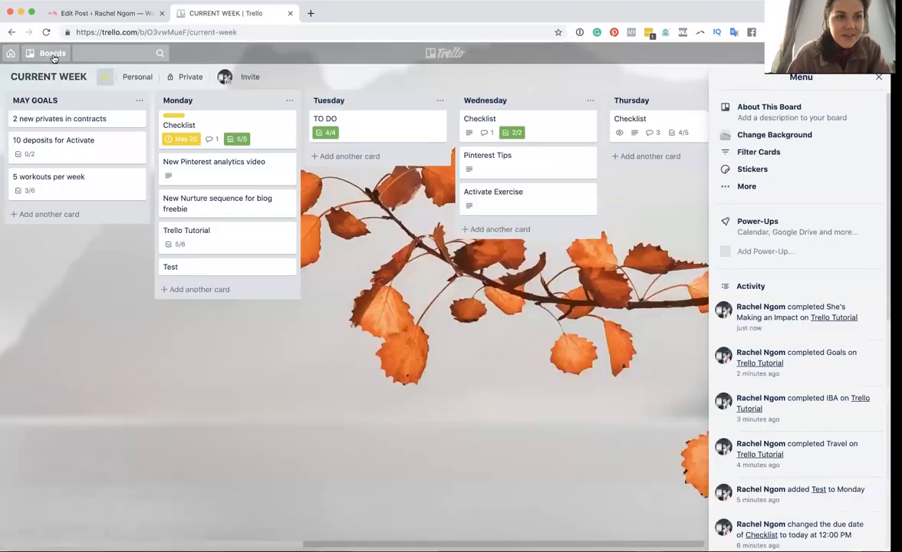
pyautogui.click(51, 53)
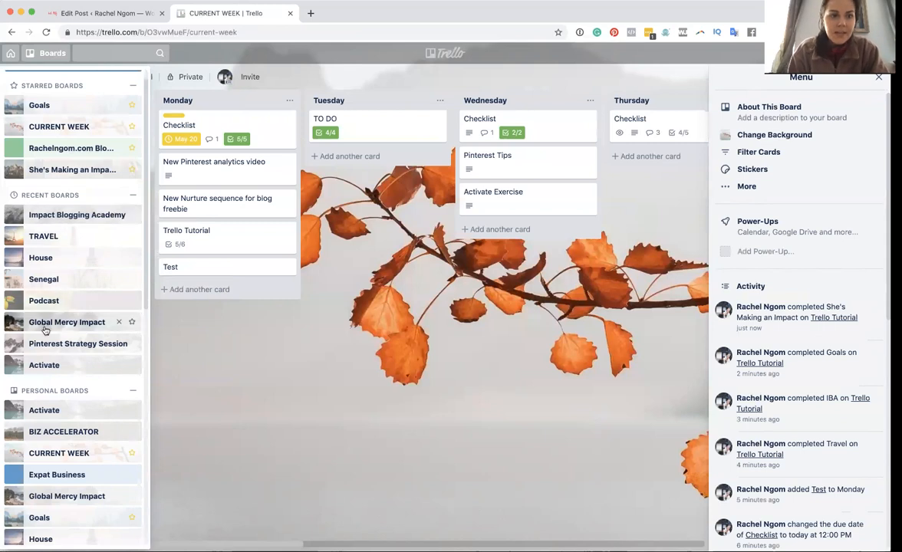
# Open the Global Mercy Impact board and view its Name Brainstorm and Colors/Font cards.
pyautogui.click(67, 322)
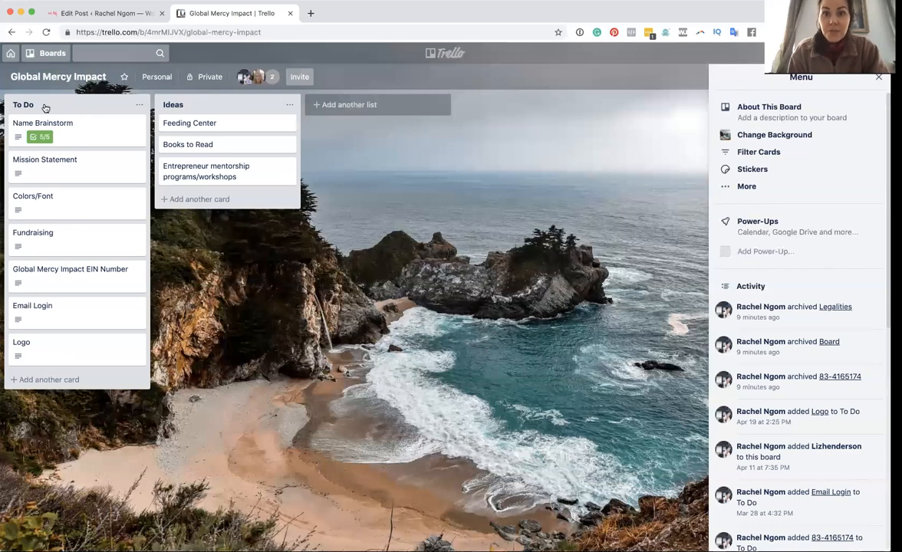
pyautogui.click(42, 122)
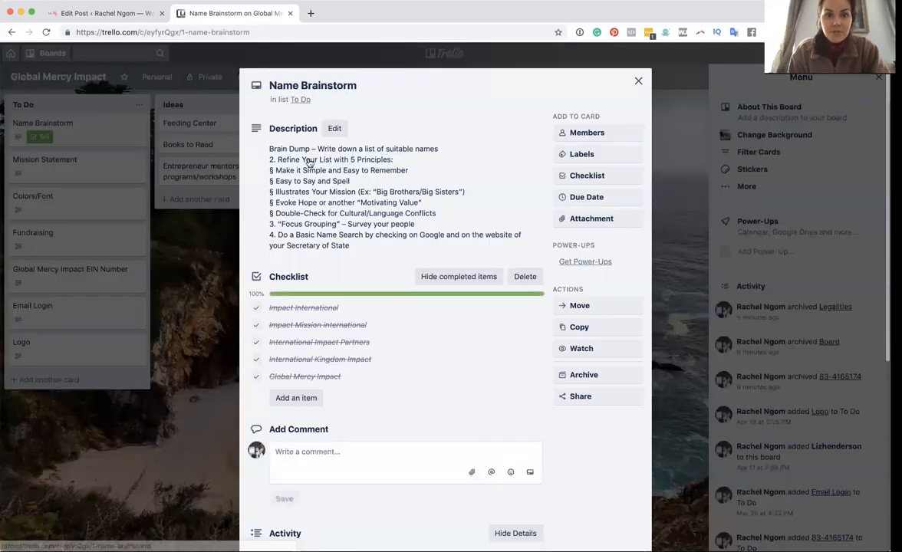
pyautogui.click(638, 81)
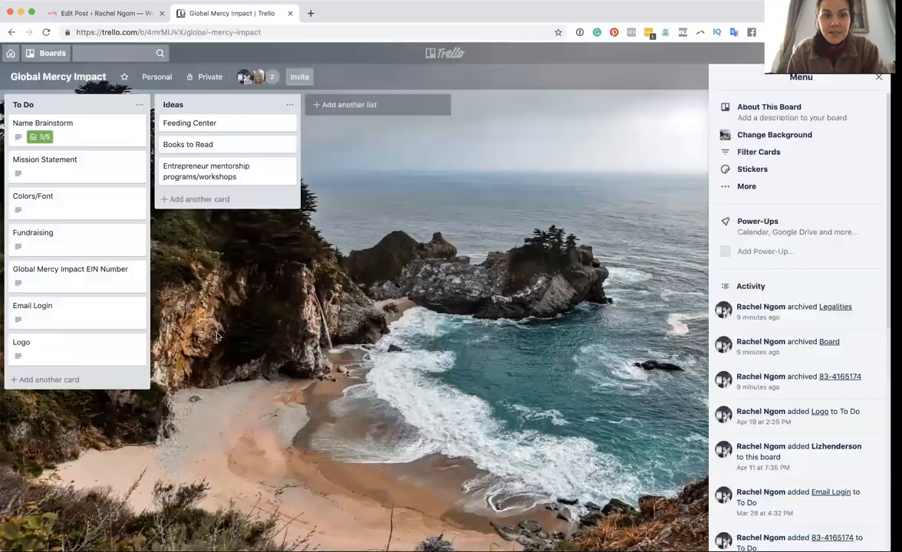
pyautogui.moveTo(73, 171)
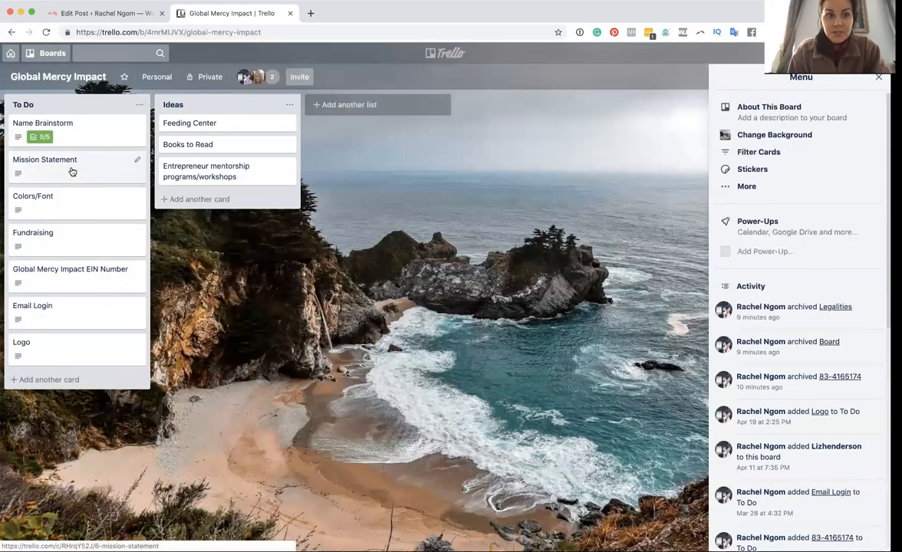
pyautogui.click(33, 196)
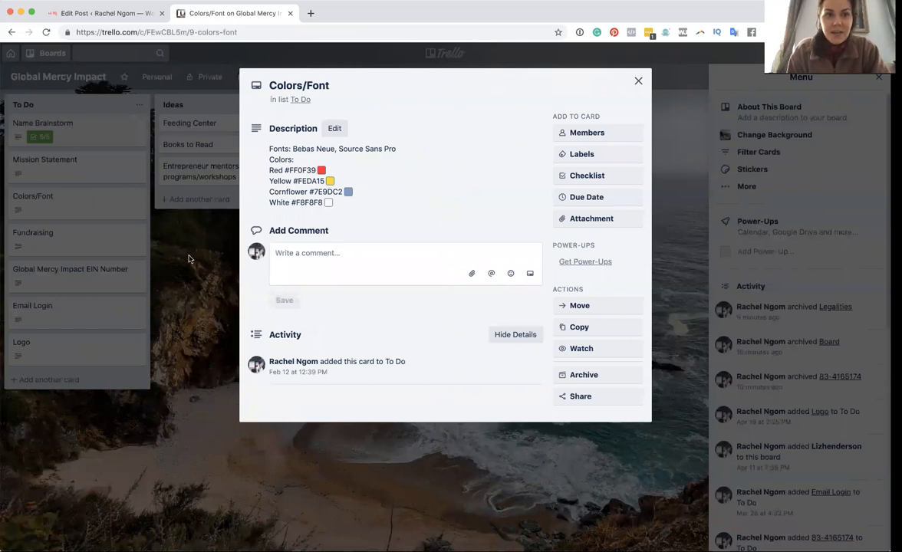
pyautogui.moveTo(113, 59)
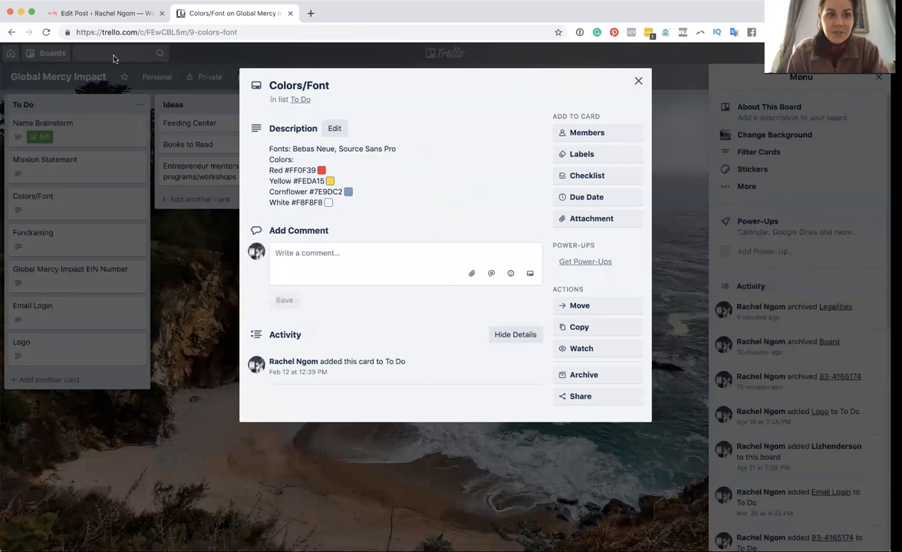
pyautogui.click(638, 80)
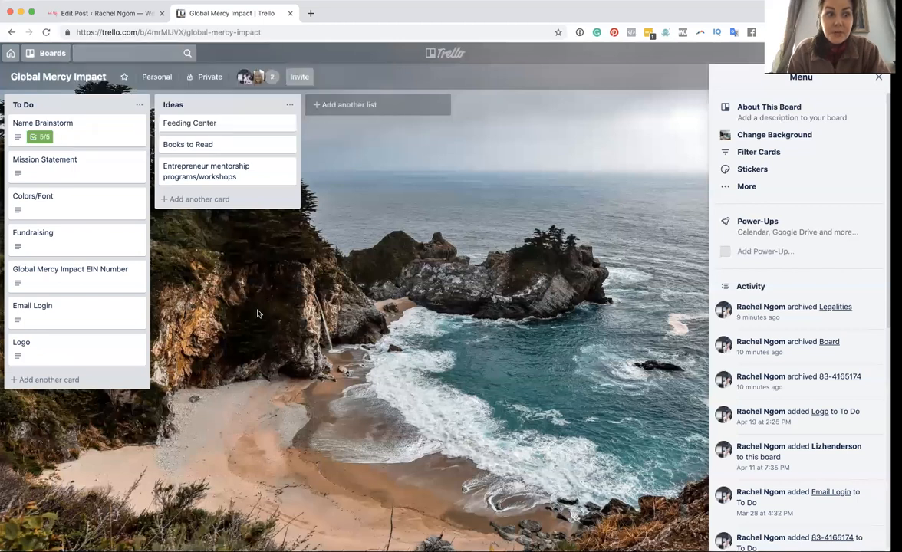
pyautogui.moveTo(76, 278)
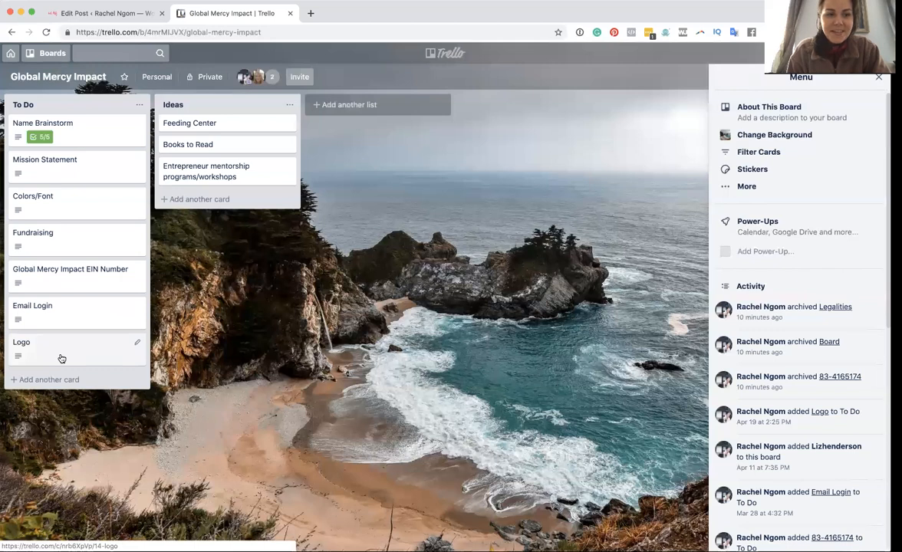
pyautogui.moveTo(64, 154)
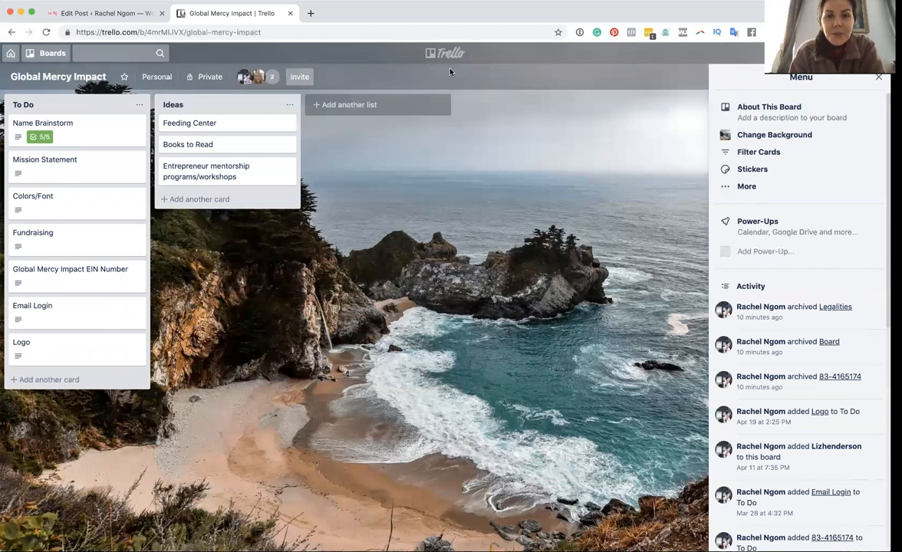
pyautogui.moveTo(585, 15)
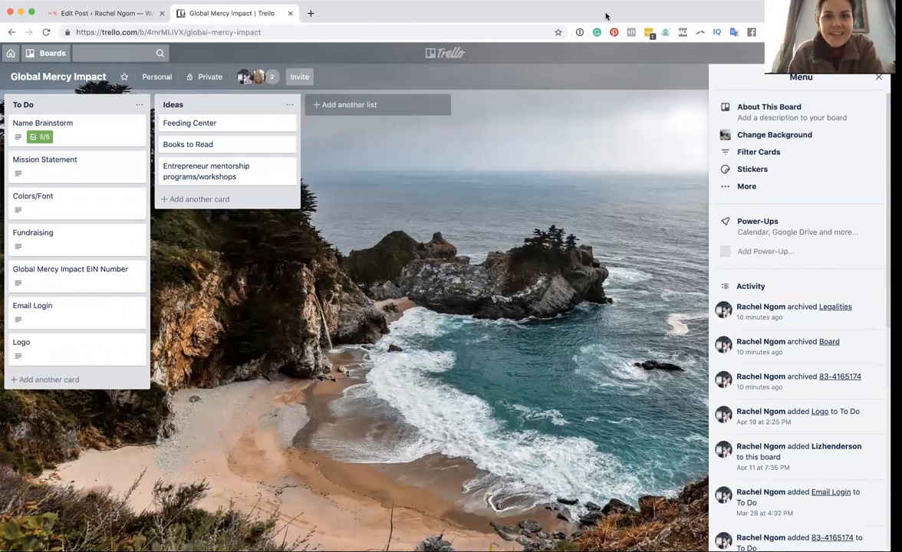